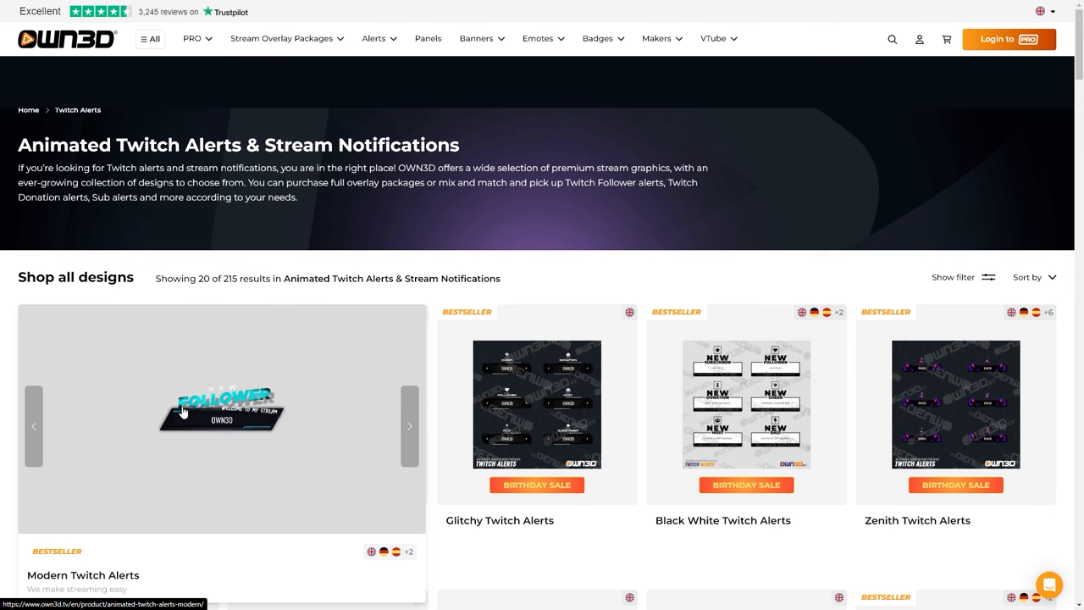
Step: Open OBS Settings on the General page and keep the Yami (Default) theme
{"action": "left_click", "coordinate": [428, 39]}
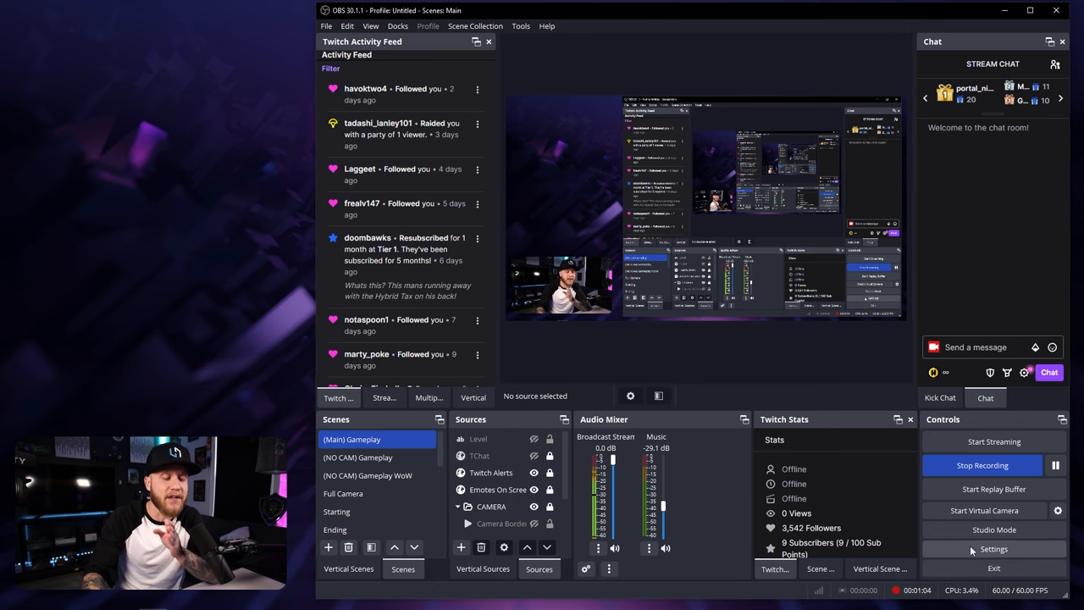
{"action": "left_click", "coordinate": [993, 549]}
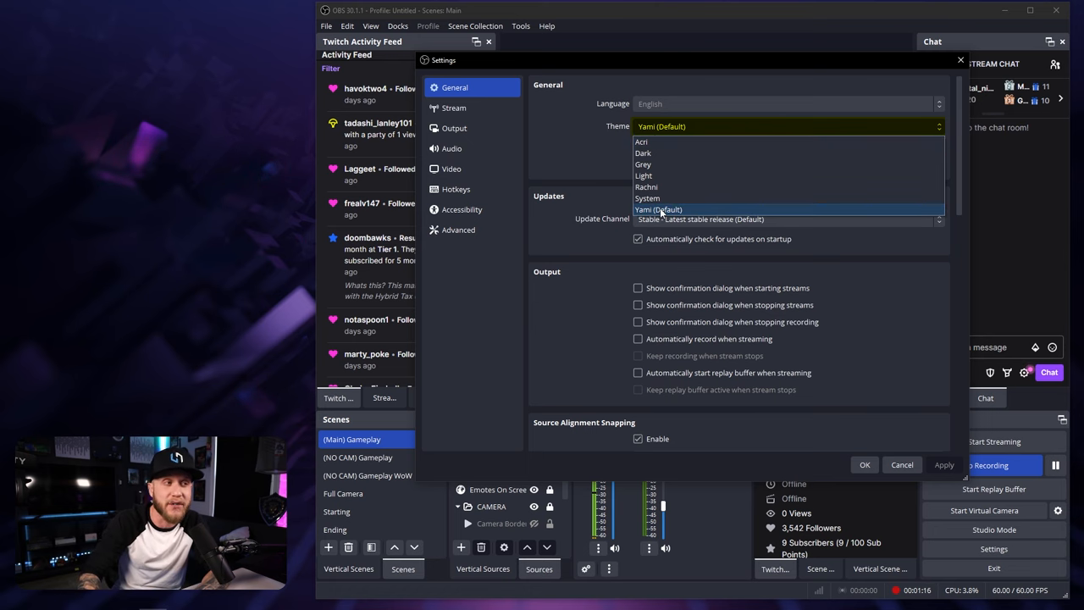
{"action": "left_click", "coordinate": [659, 210]}
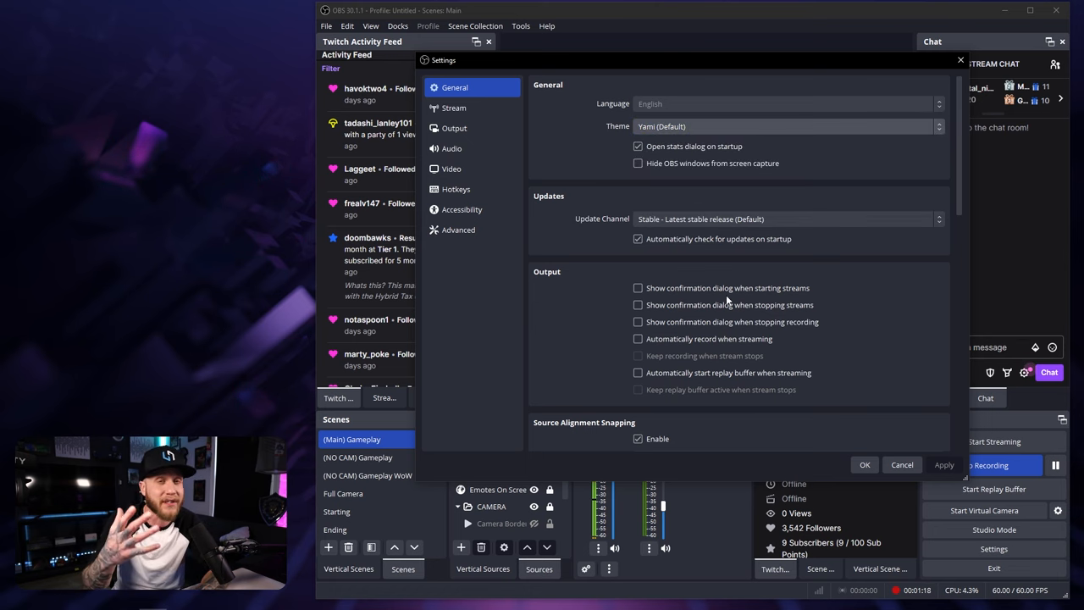
Step: Review General options down to Source Alignment Snapping, then view the Twitch Stream page
{"action": "scroll", "scroll_direction": "down", "scroll_amount": 3}
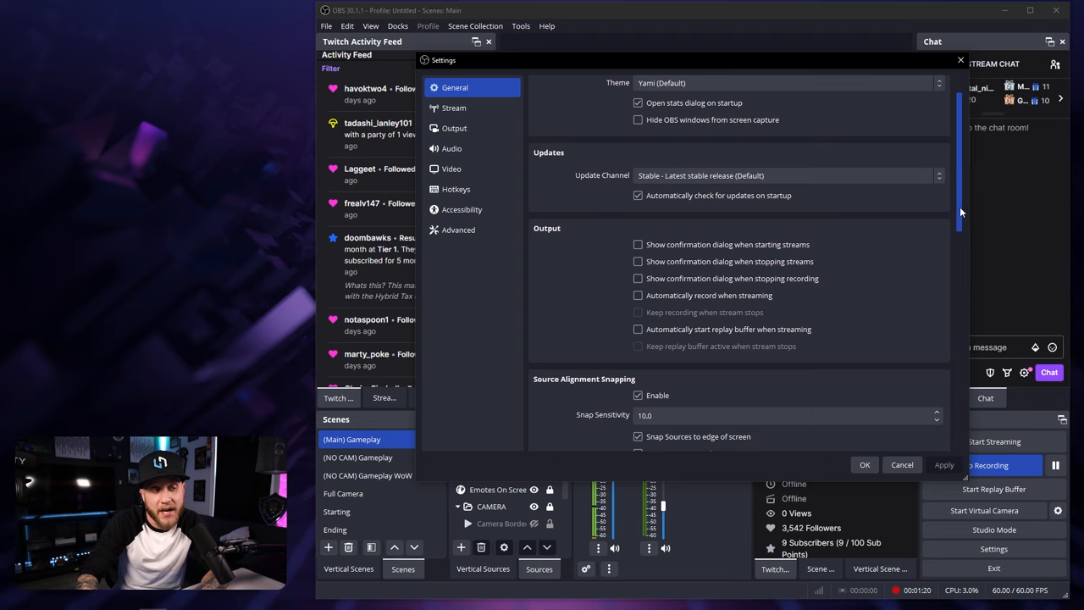
{"action": "scroll", "scroll_direction": "down", "scroll_amount": 3}
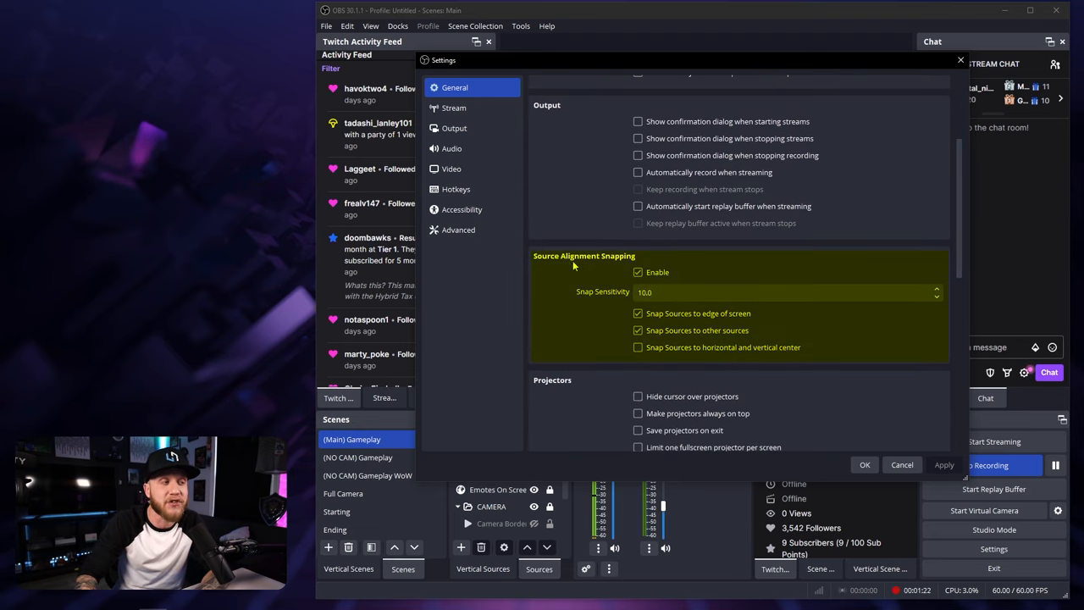
{"action": "mouse_move", "coordinate": [614, 268]}
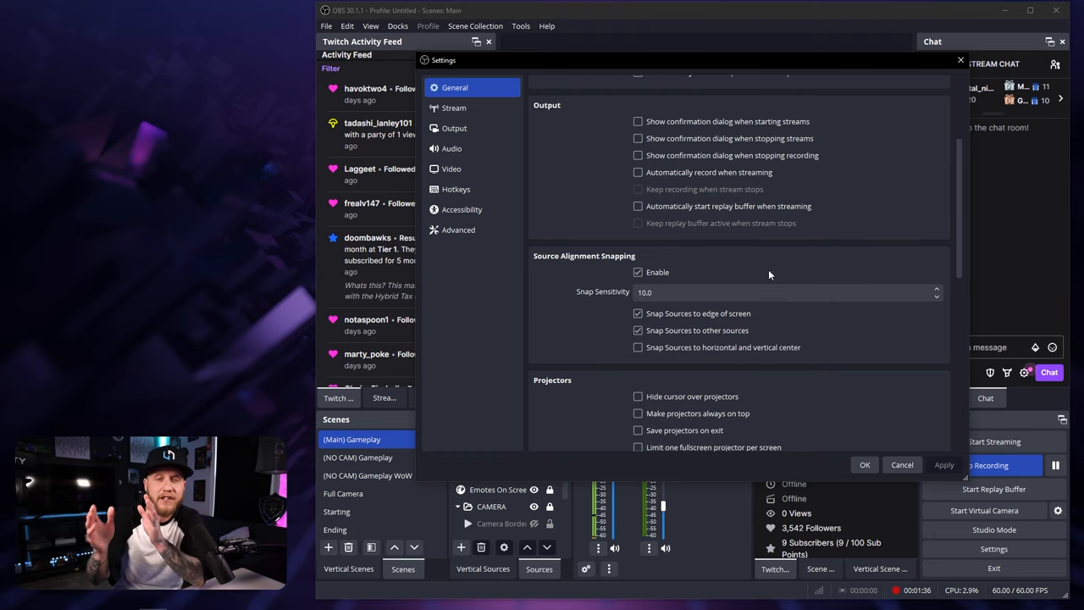
{"action": "mouse_move", "coordinate": [784, 270]}
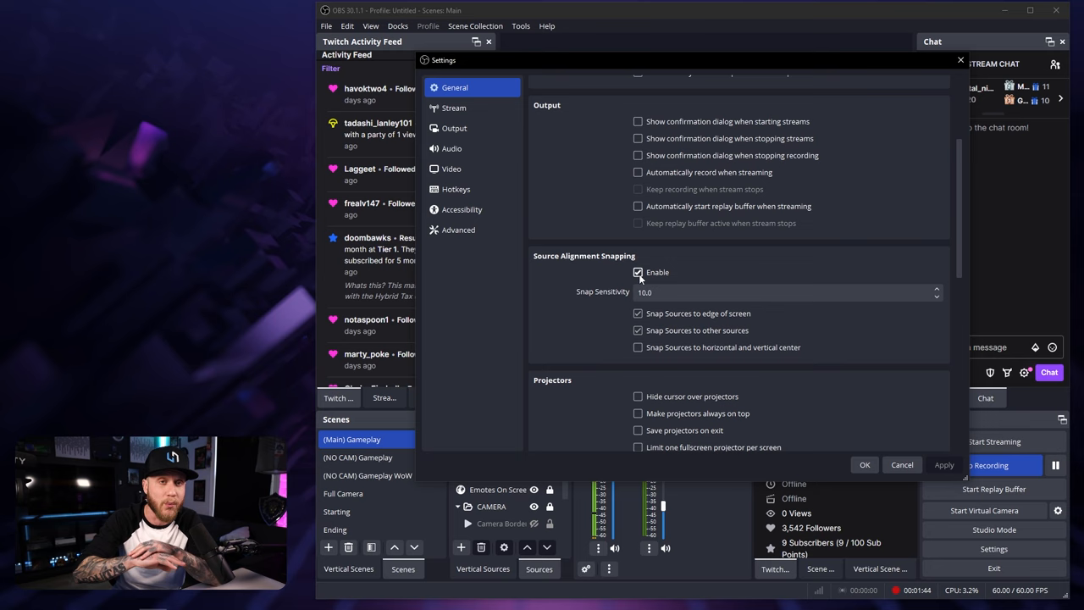
{"action": "left_click", "coordinate": [454, 107]}
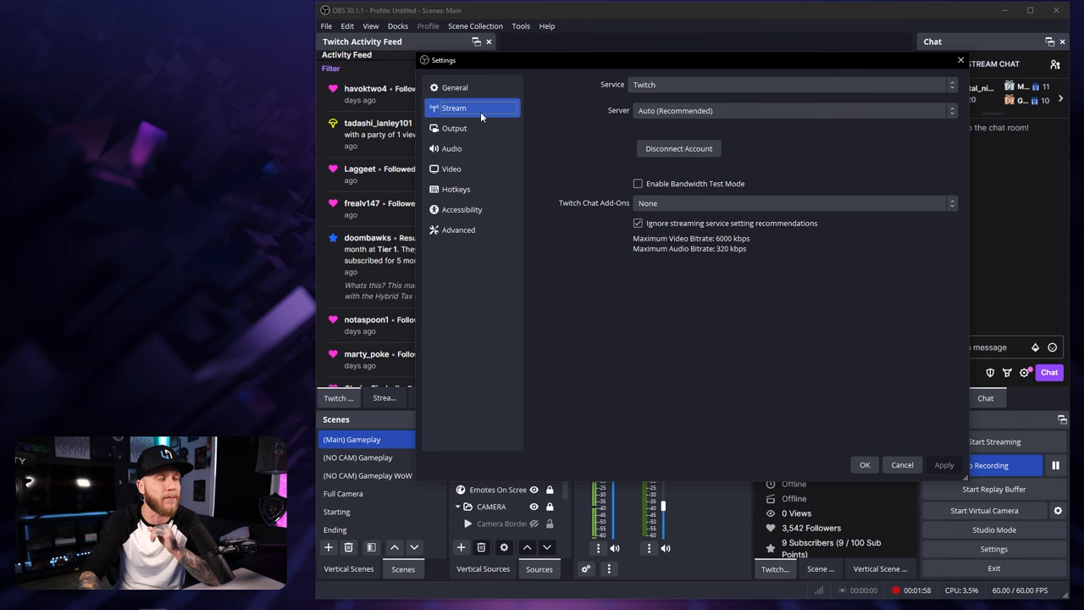
Step: View Output settings: streaming at CBR 8000 Kbps, recording MP4 with NVENC H.264
{"action": "left_click", "coordinate": [454, 128]}
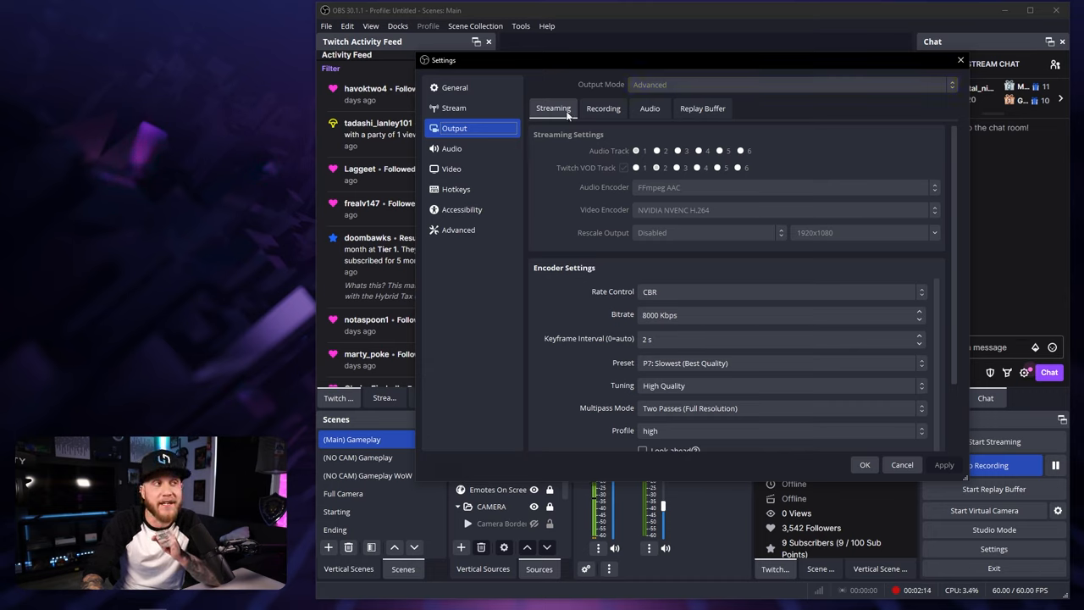
{"action": "left_click", "coordinate": [603, 108]}
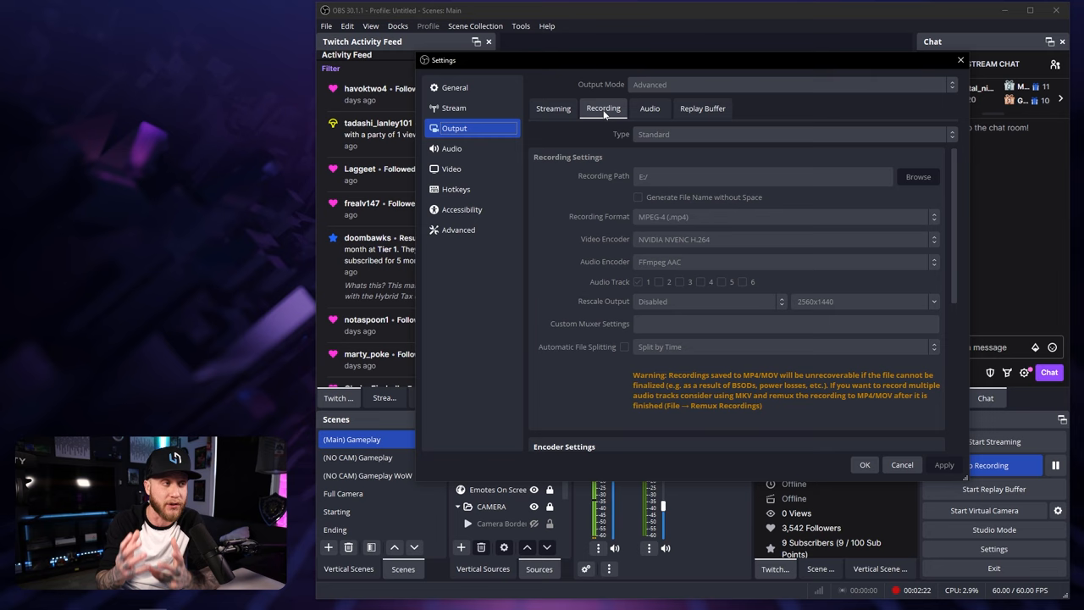
{"action": "mouse_move", "coordinate": [628, 152]}
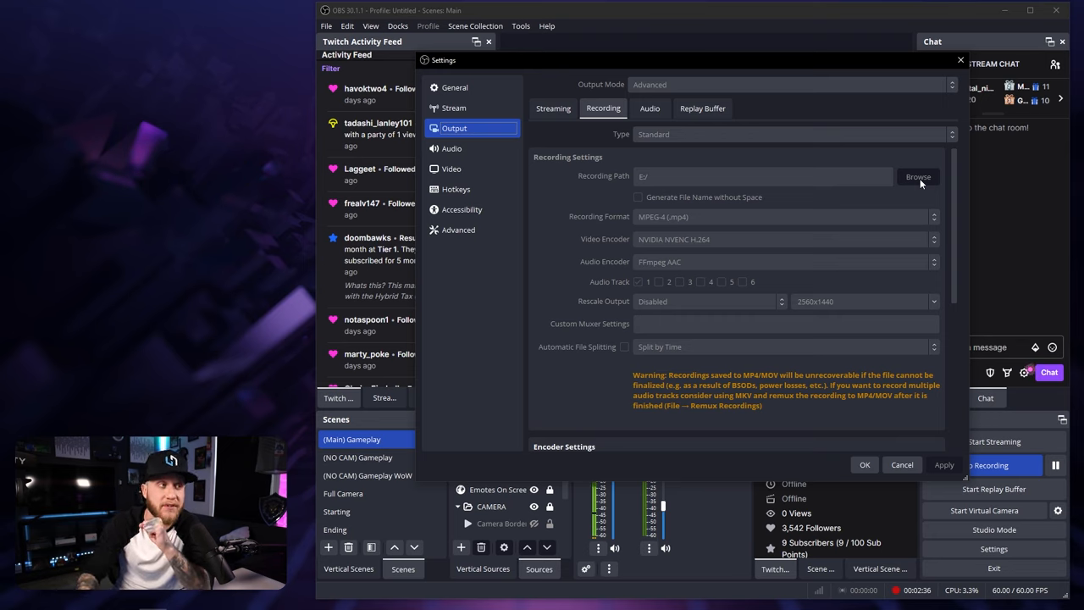
{"action": "mouse_move", "coordinate": [730, 226]}
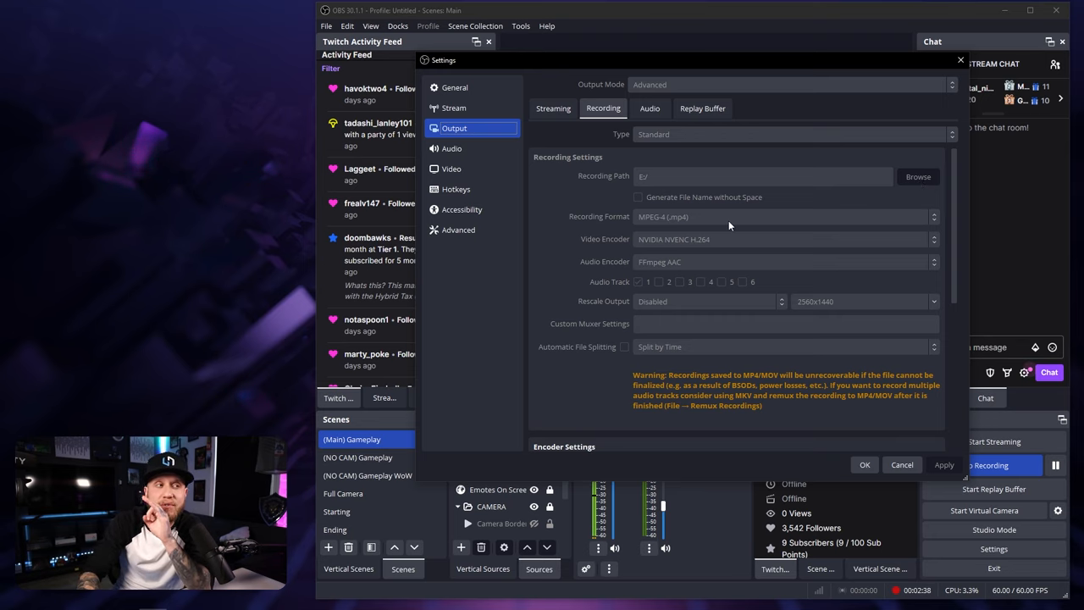
{"action": "mouse_move", "coordinate": [727, 218]}
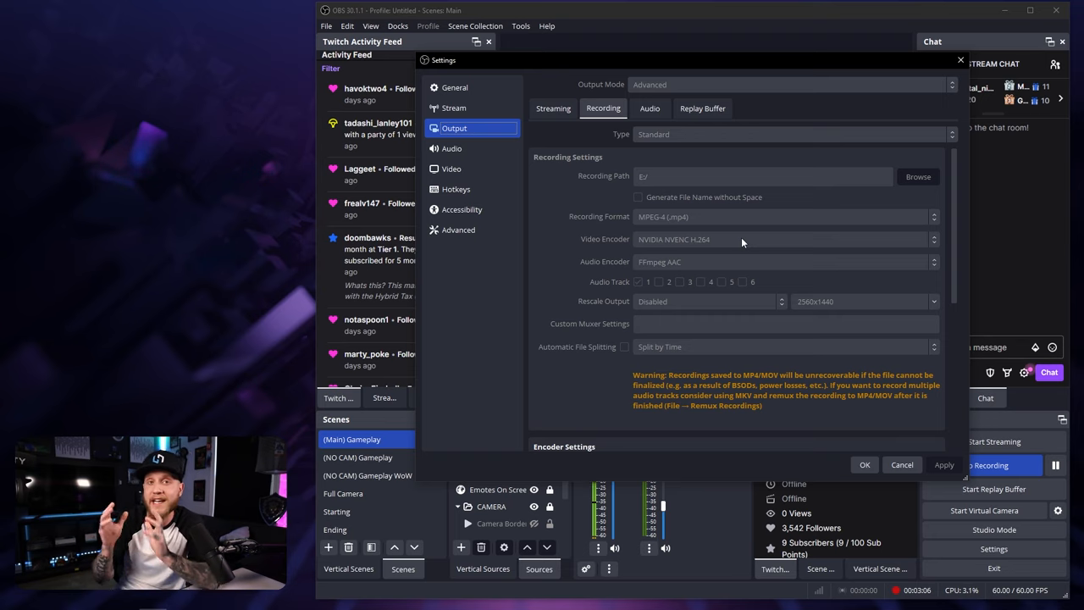
{"action": "mouse_move", "coordinate": [697, 245]}
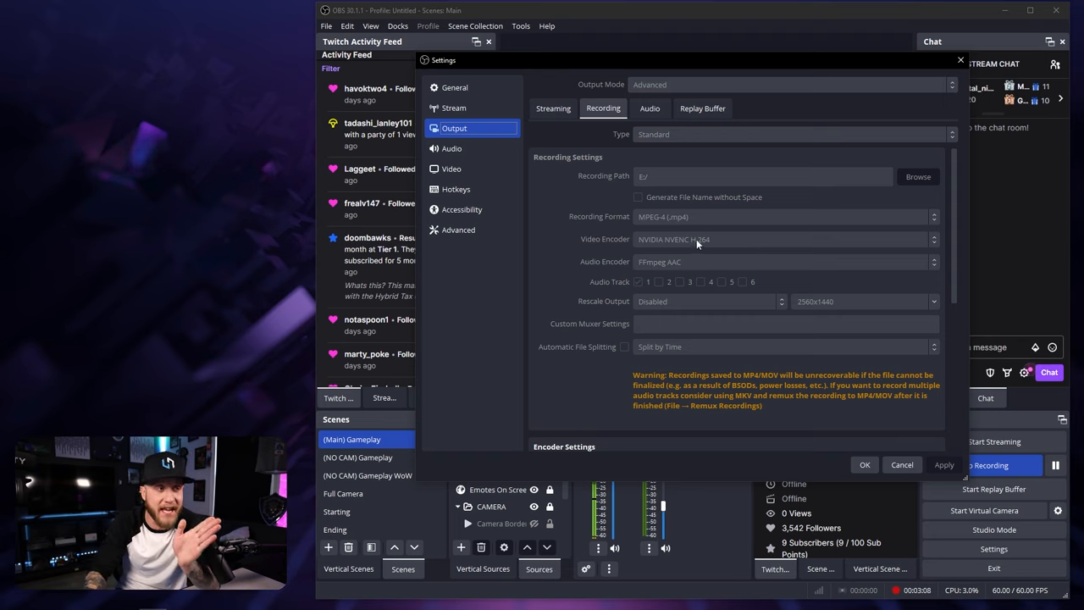
{"action": "mouse_move", "coordinate": [731, 244]}
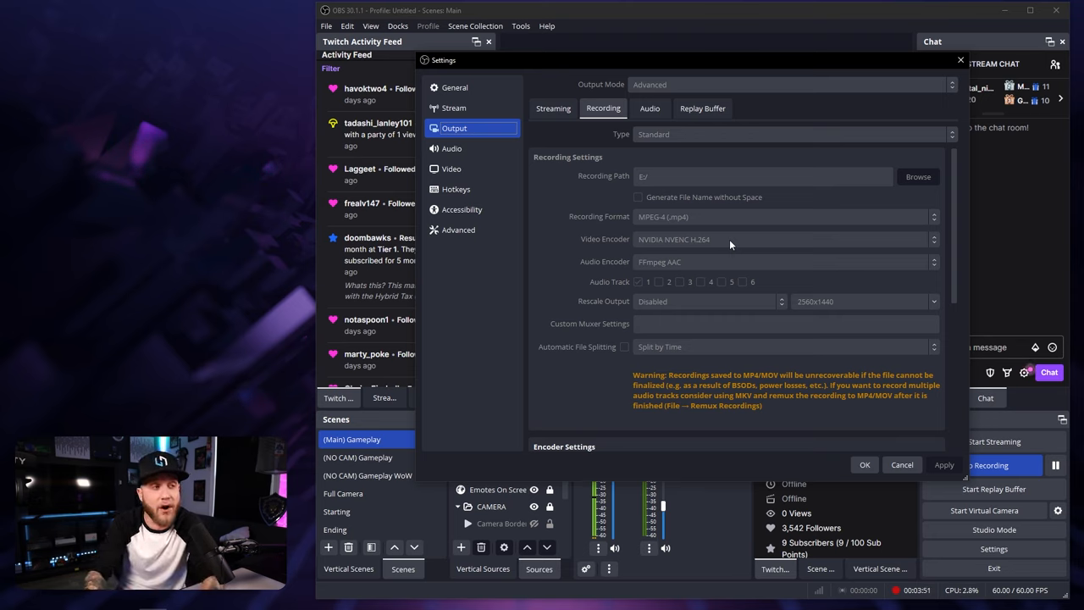
{"action": "mouse_move", "coordinate": [732, 265]}
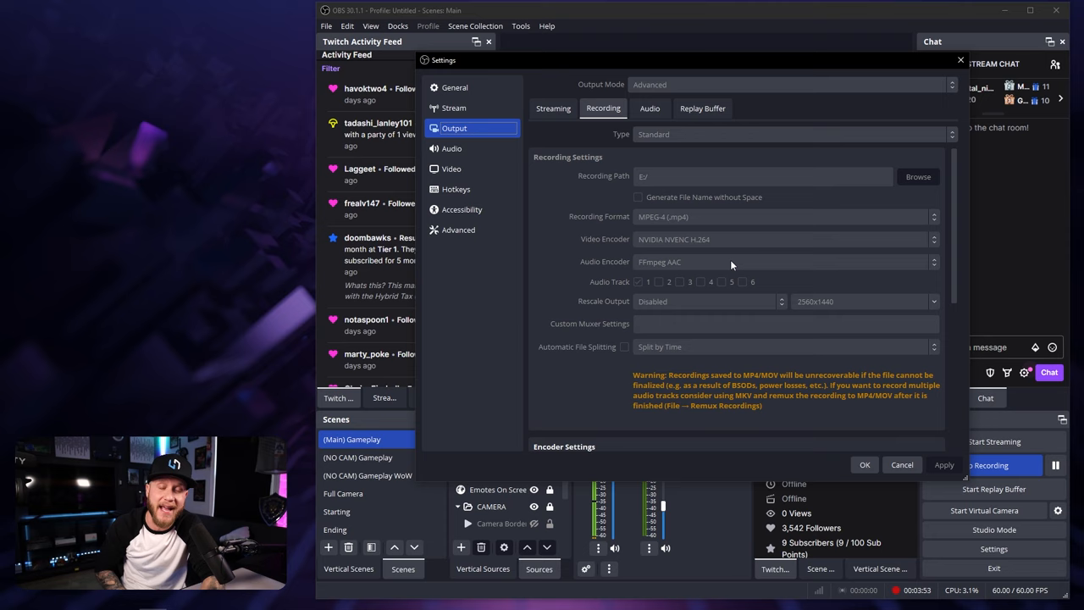
{"action": "mouse_move", "coordinate": [596, 228]}
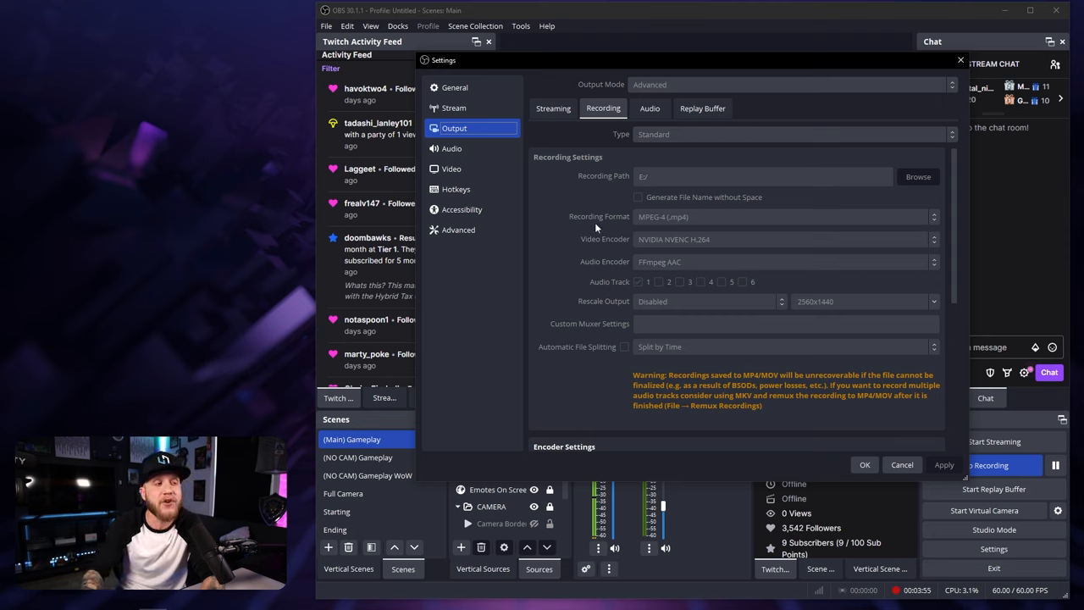
{"action": "mouse_move", "coordinate": [643, 299]}
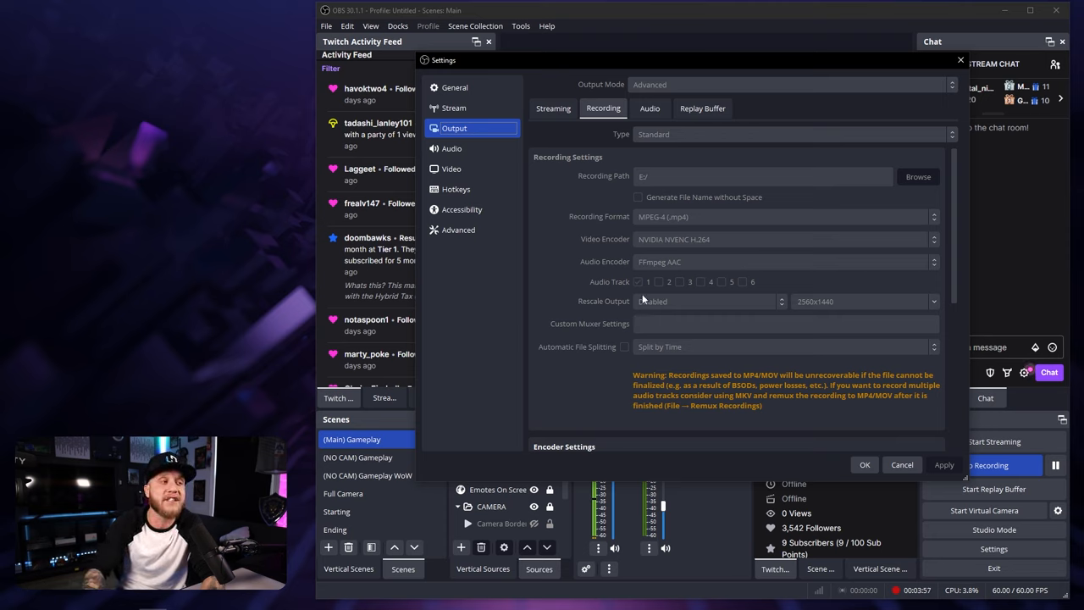
{"action": "mouse_move", "coordinate": [741, 310]}
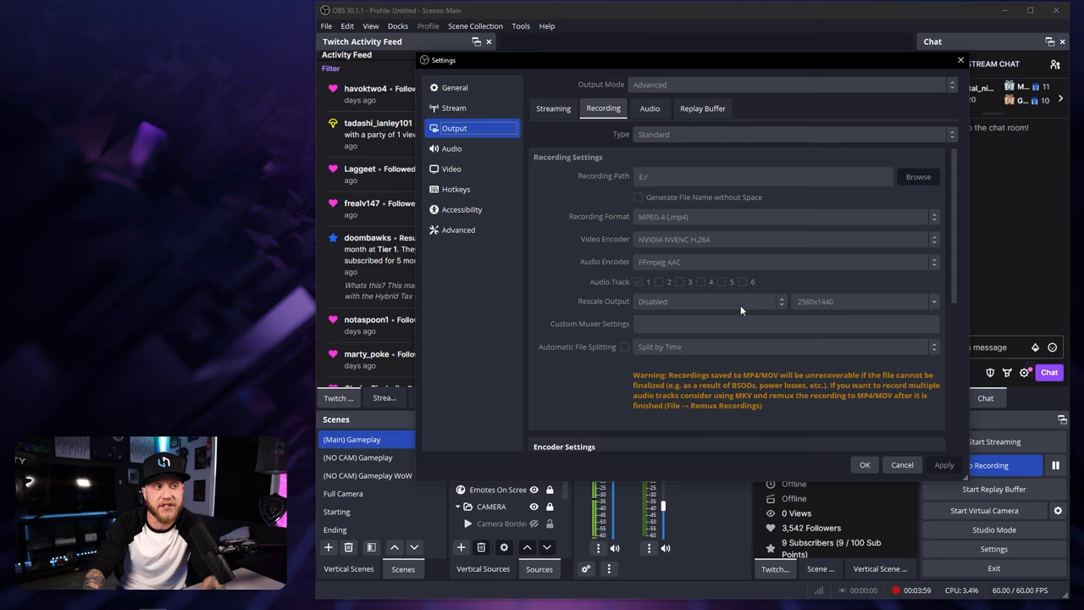
{"action": "mouse_move", "coordinate": [741, 309]}
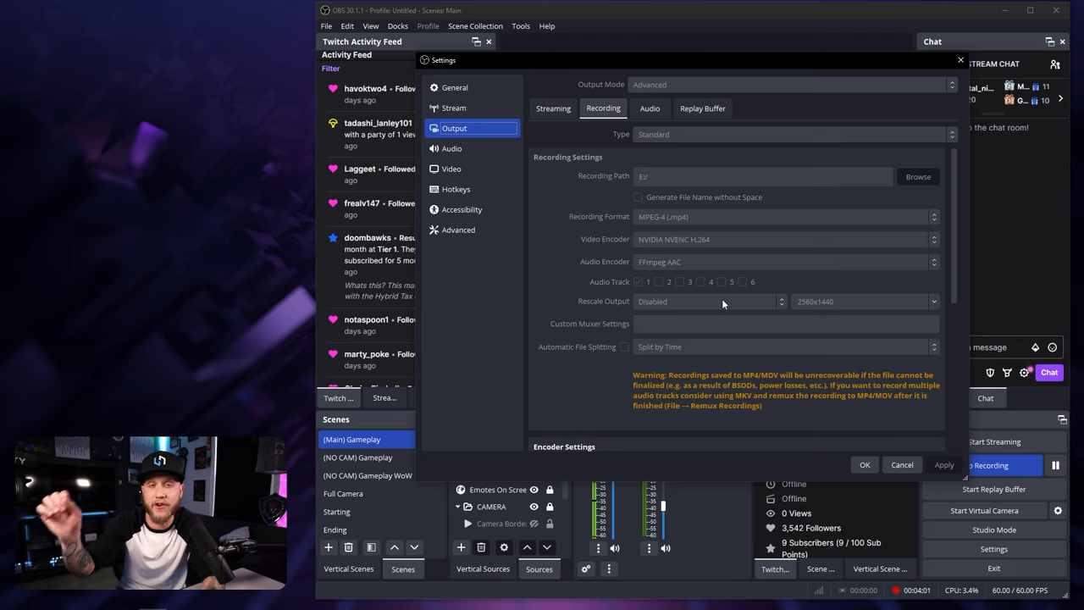
{"action": "mouse_move", "coordinate": [628, 323]}
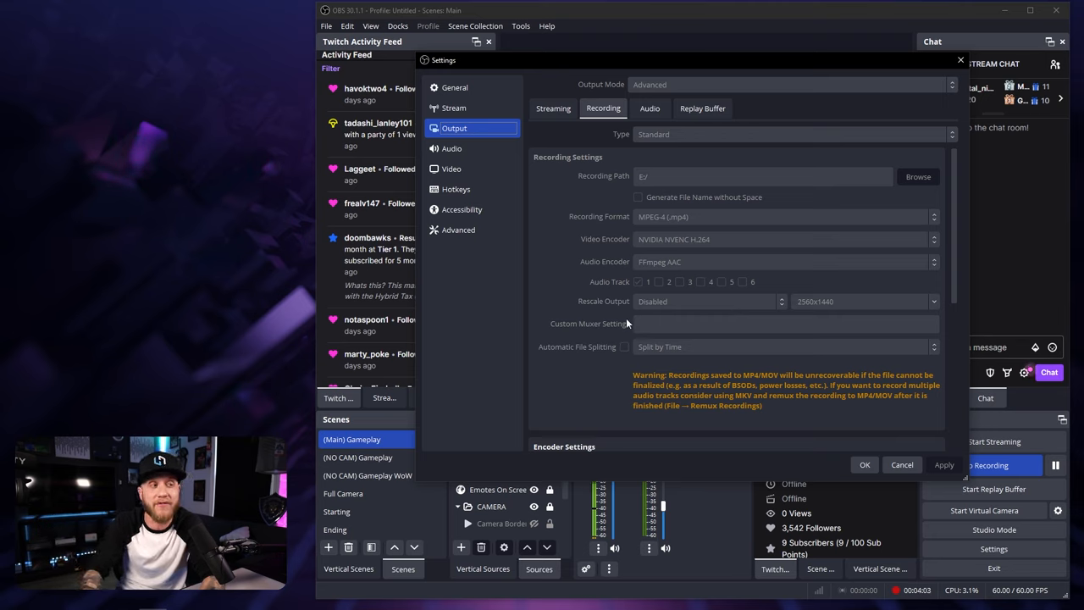
{"action": "mouse_move", "coordinate": [669, 312]}
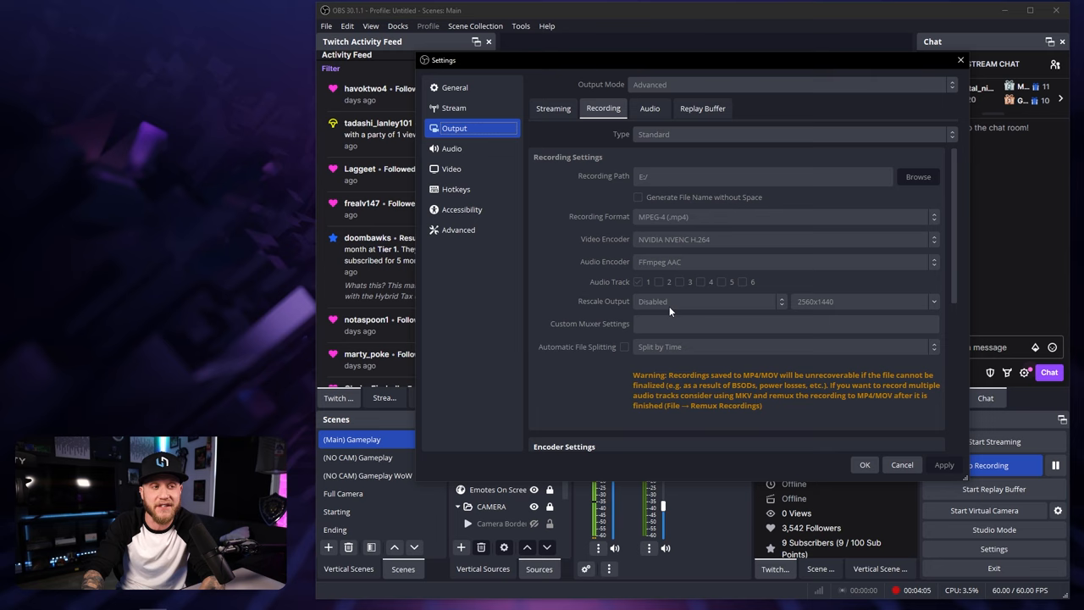
Step: Scroll to recording Encoder Settings showing CQP, CQ level 16 and P7 preset
{"action": "scroll", "scroll_direction": "down", "scroll_amount": 3}
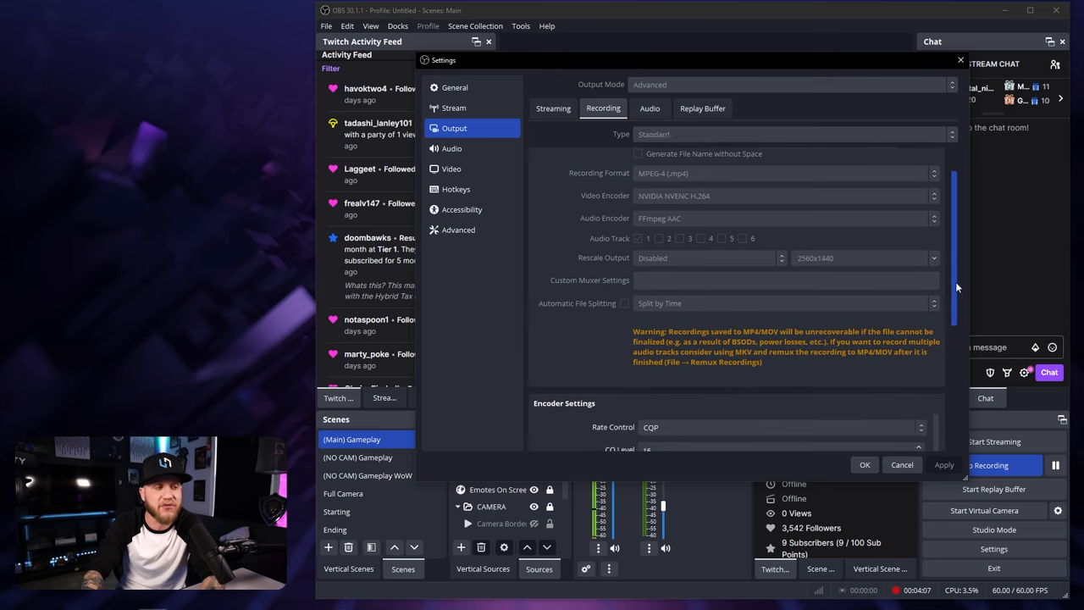
{"action": "scroll", "scroll_direction": "down", "scroll_amount": 3}
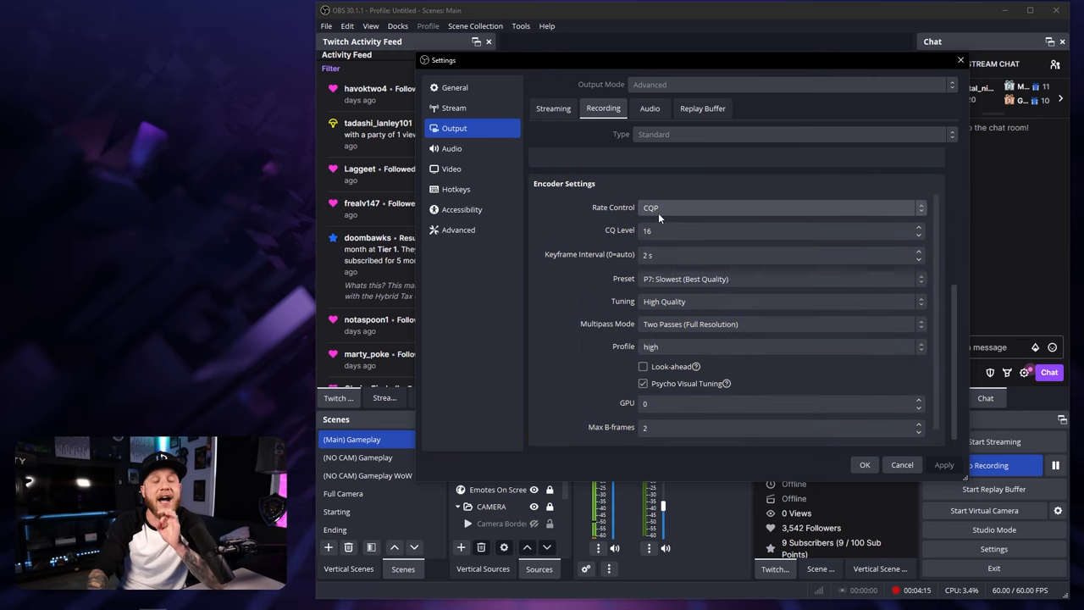
{"action": "left_click", "coordinate": [779, 230]}
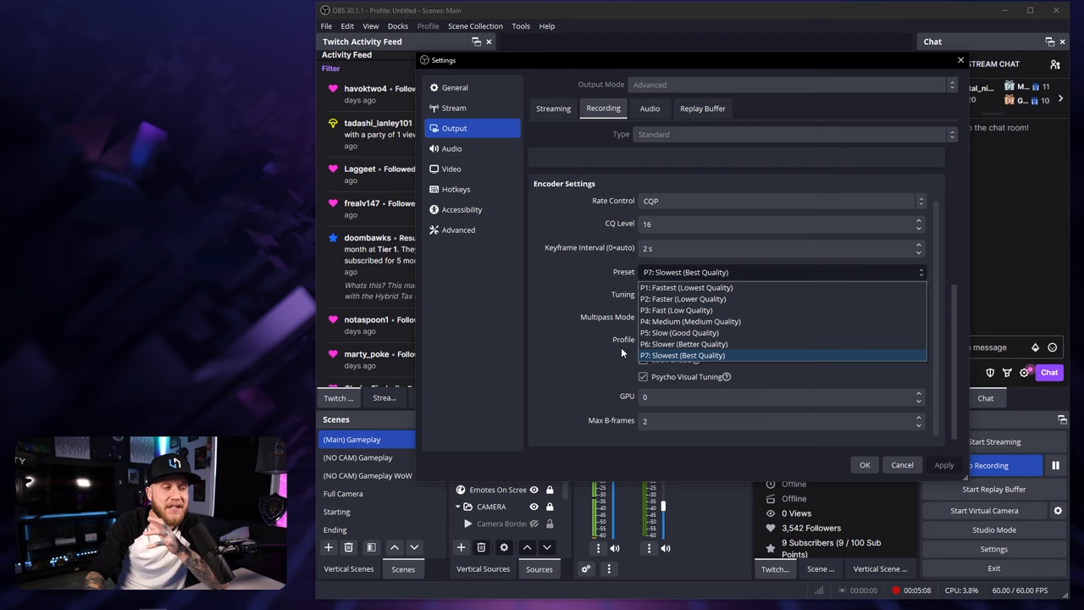
{"action": "mouse_move", "coordinate": [678, 332]}
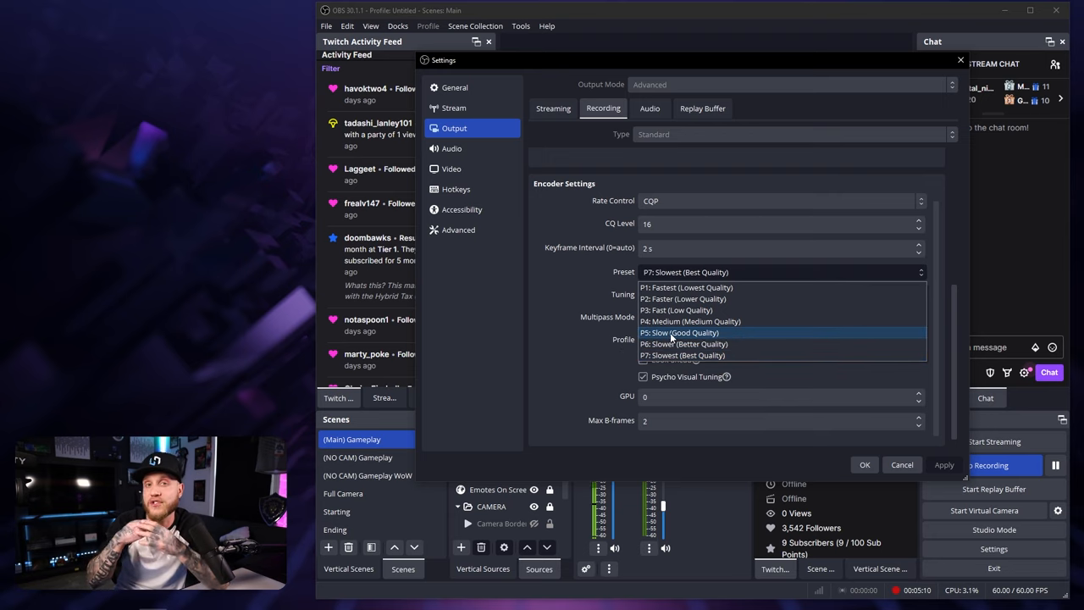
{"action": "mouse_move", "coordinate": [659, 321]}
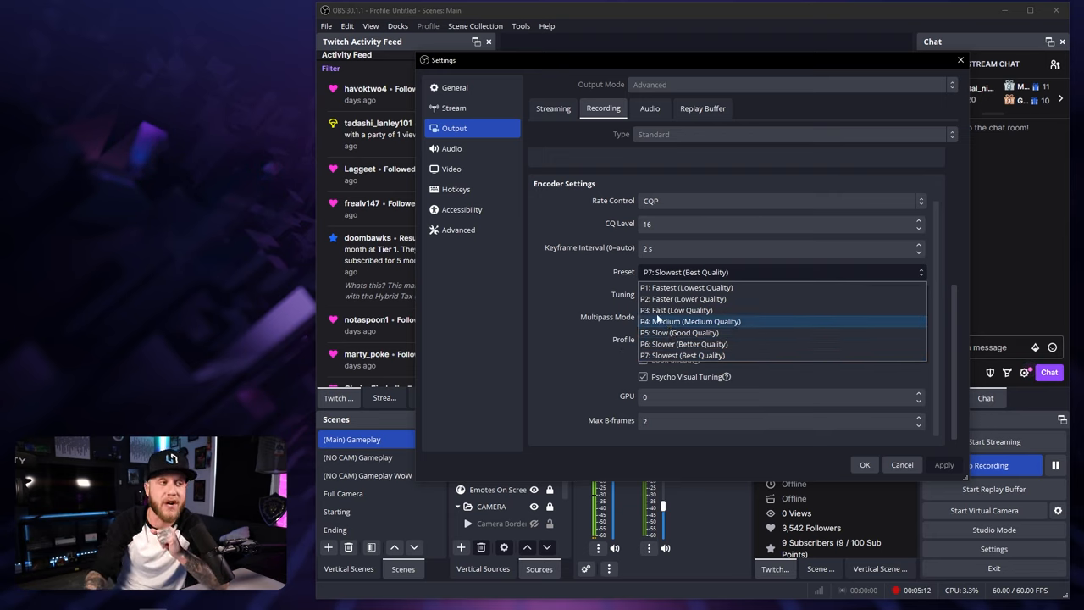
{"action": "mouse_move", "coordinate": [677, 332]}
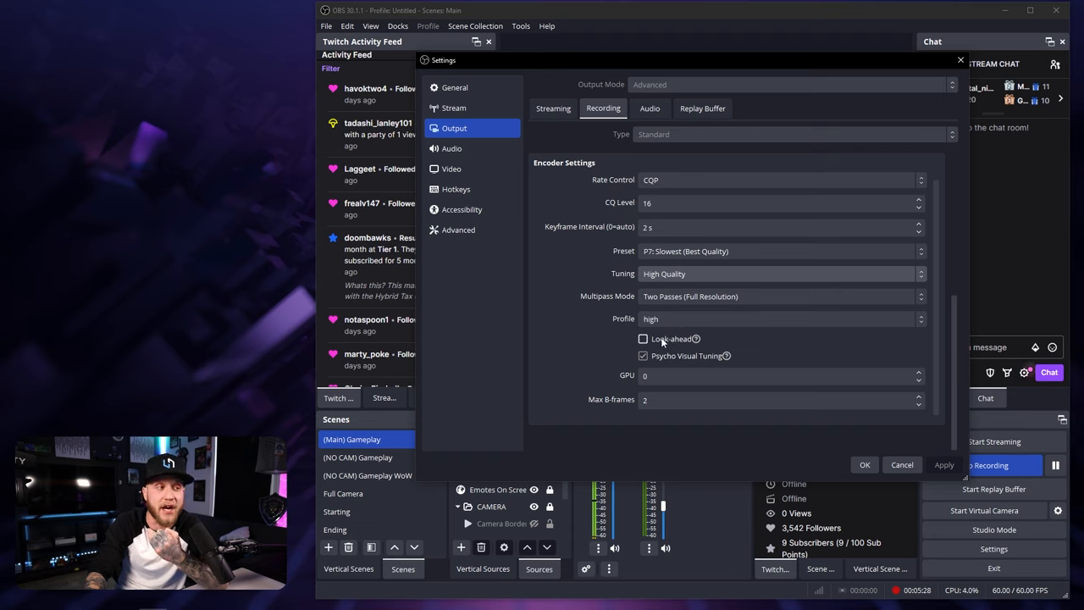
{"action": "mouse_move", "coordinate": [725, 355]}
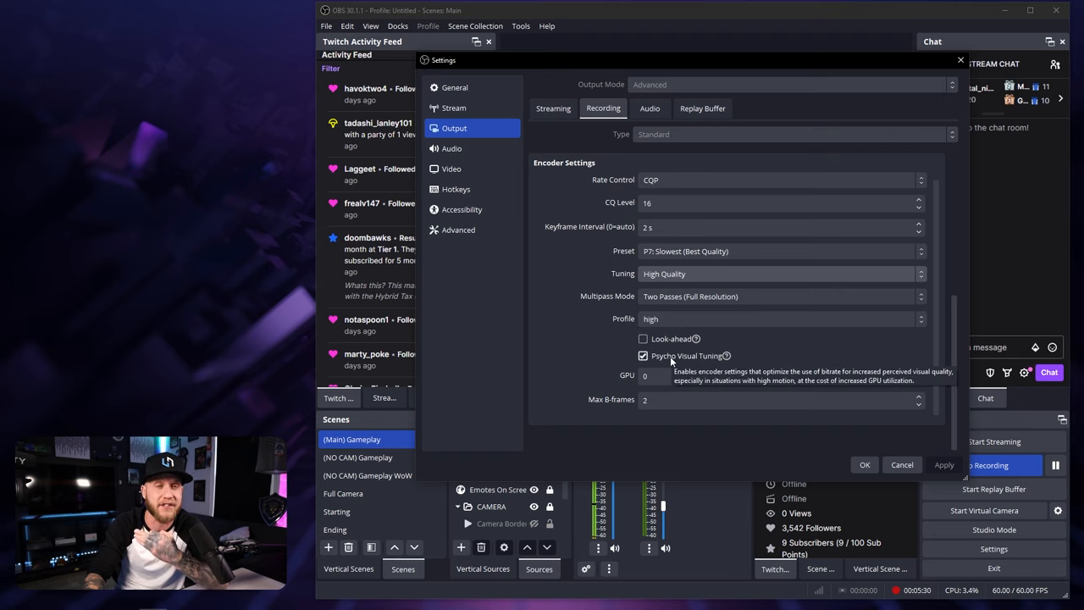
{"action": "mouse_move", "coordinate": [597, 386]}
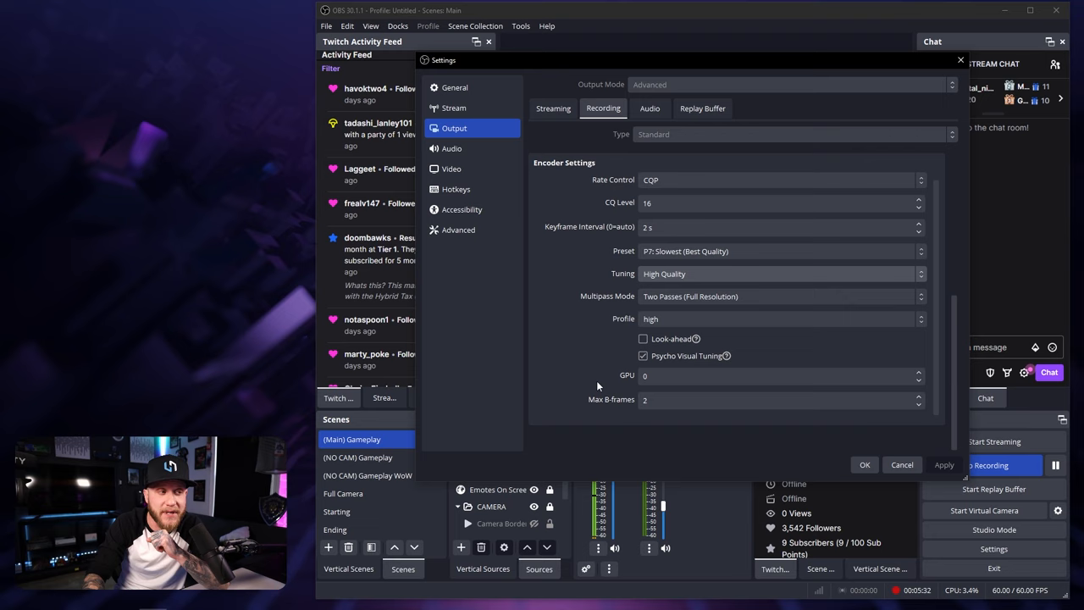
{"action": "mouse_move", "coordinate": [638, 407]}
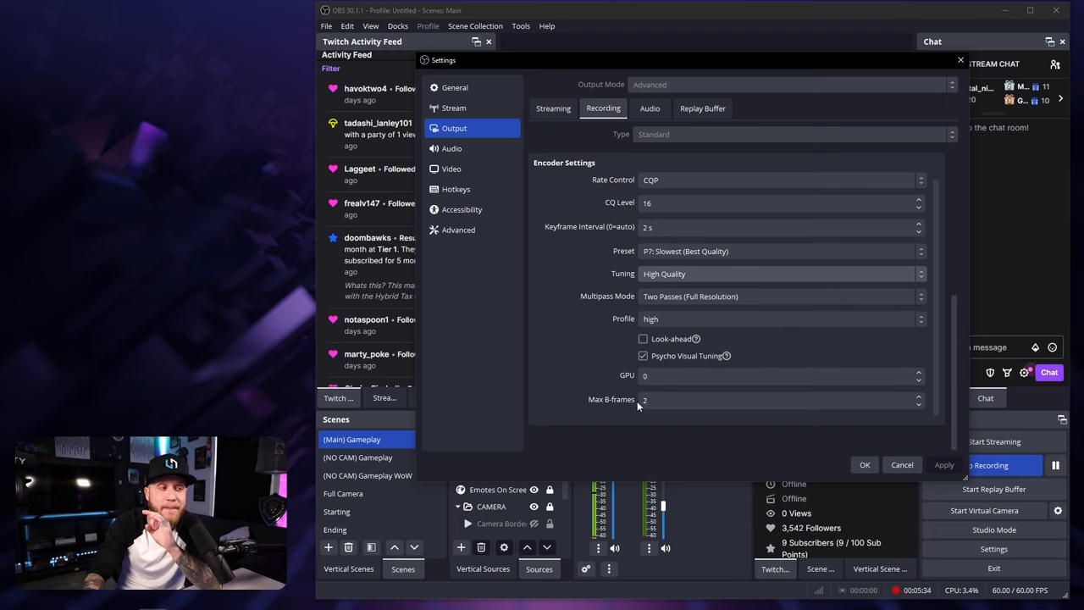
Step: Enable Psycho Visual Tuning with CQP, CQ 16, P7, High Quality, two-pass
{"action": "left_click", "coordinate": [775, 399]}
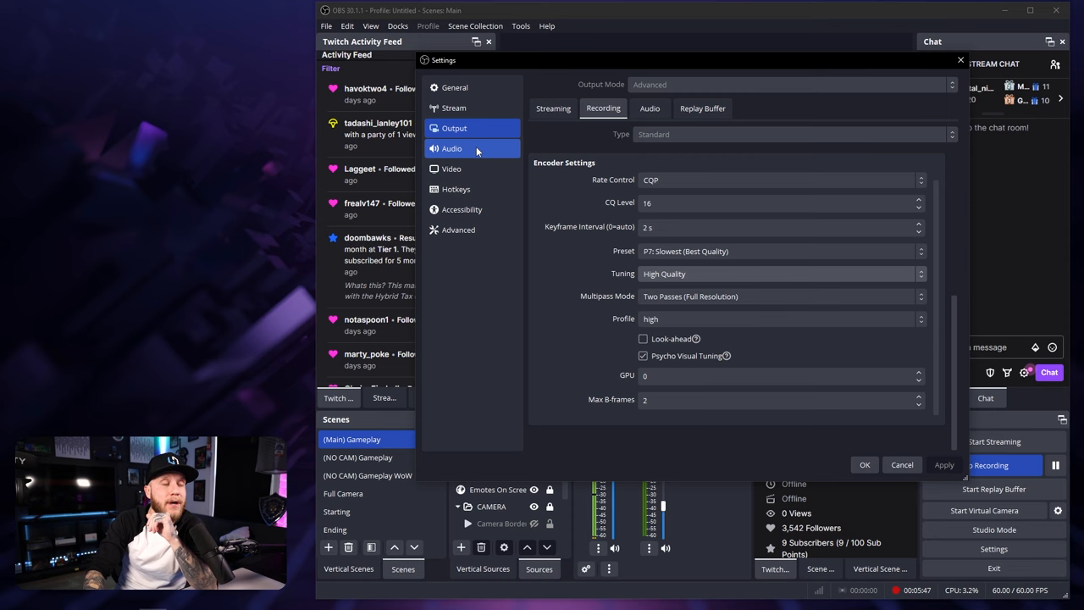
Step: Review Audio: Music as desktop audio, Broadcast Stream Mix as mic, ducking disabled
{"action": "left_click", "coordinate": [451, 148]}
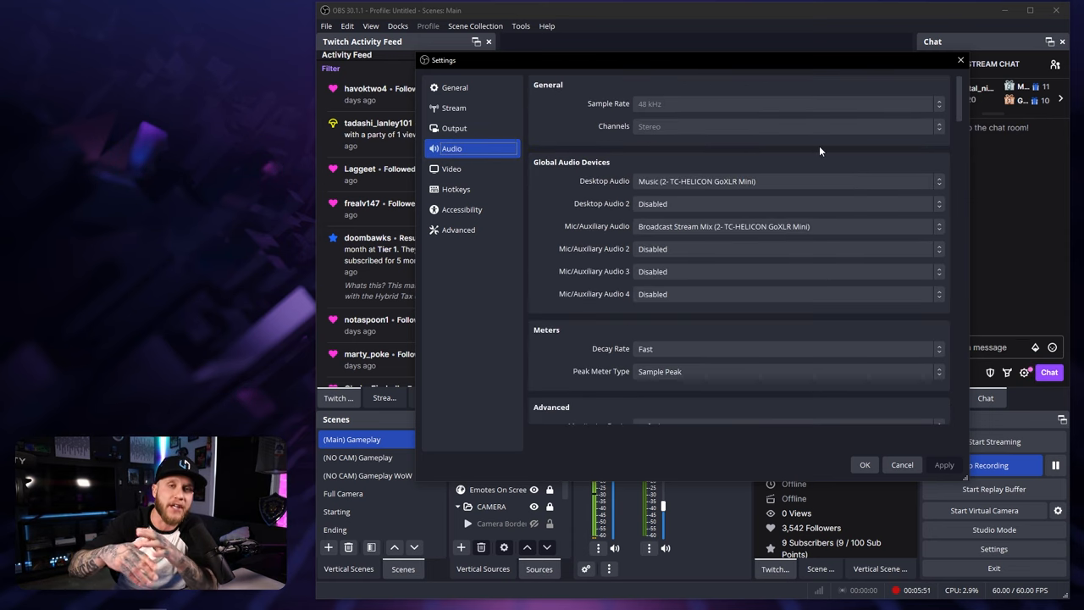
{"action": "mouse_move", "coordinate": [664, 124]}
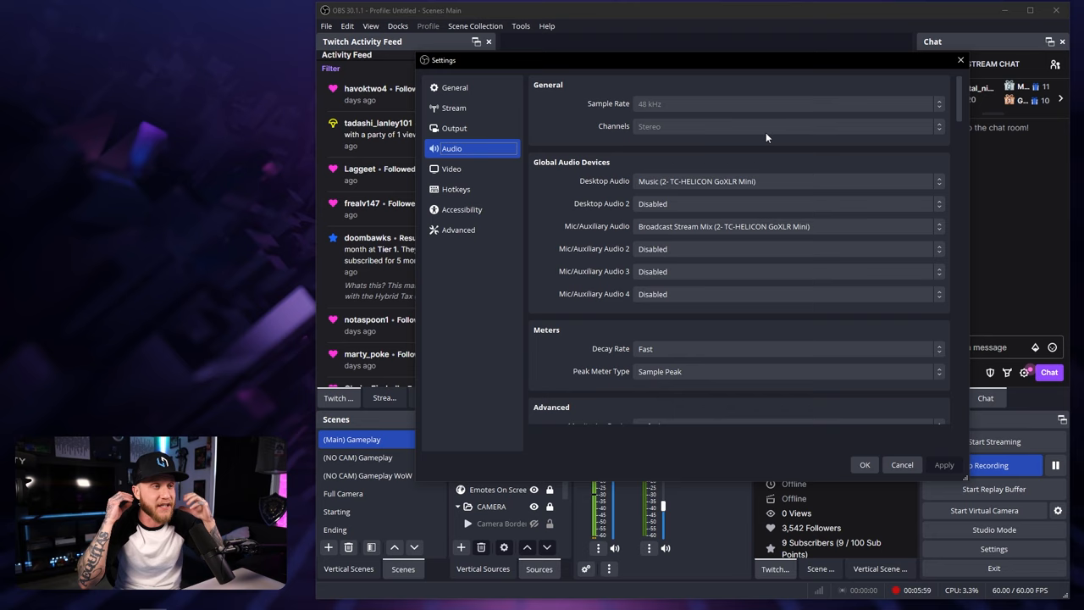
{"action": "mouse_move", "coordinate": [741, 141]}
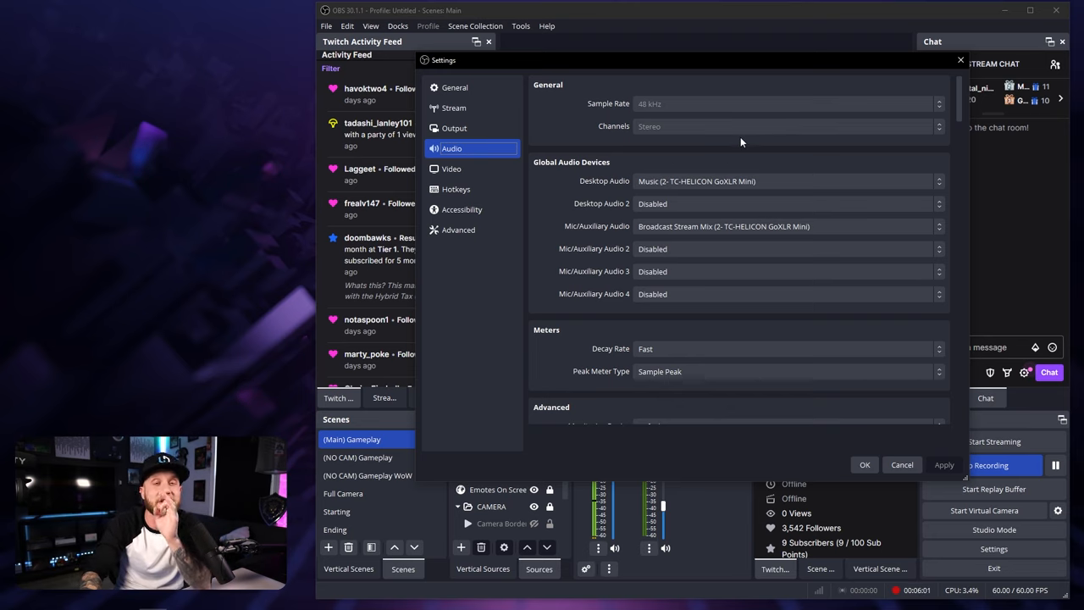
{"action": "mouse_move", "coordinate": [669, 168]}
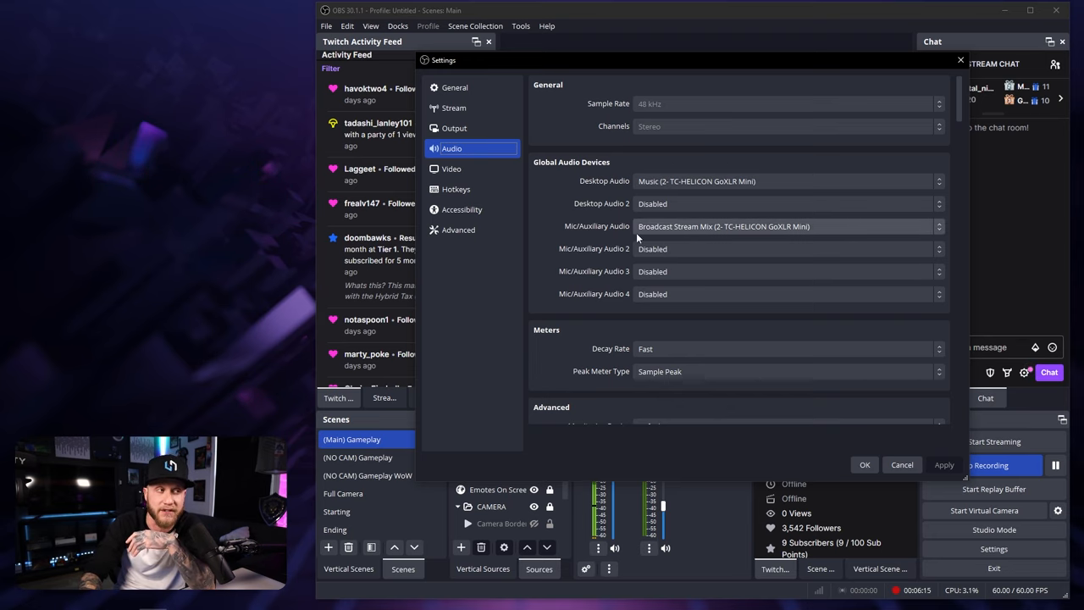
{"action": "scroll", "scroll_direction": "down", "scroll_amount": 3}
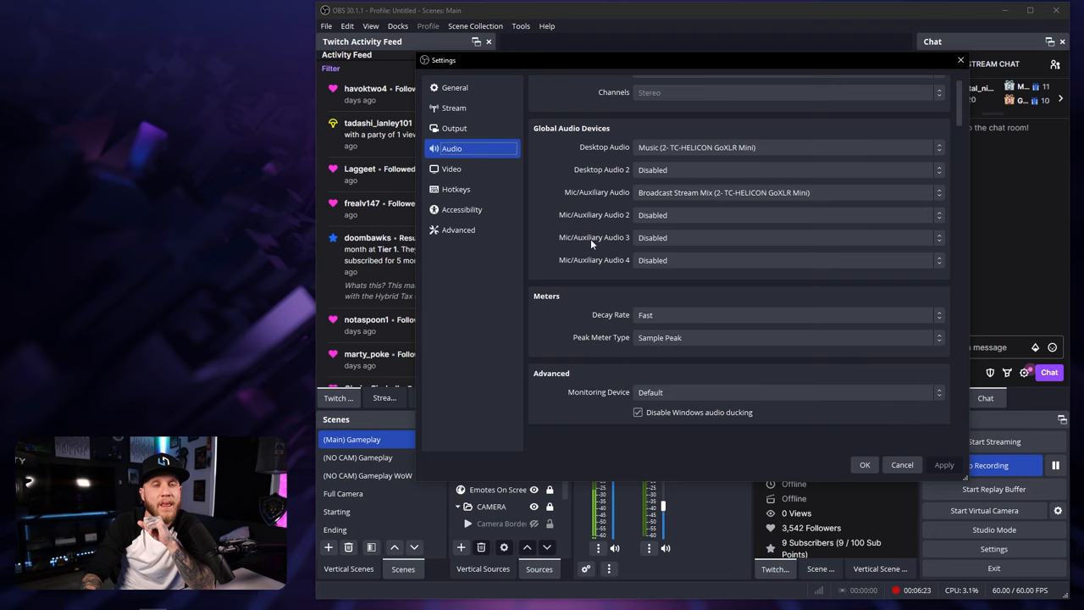
{"action": "mouse_move", "coordinate": [472, 169]}
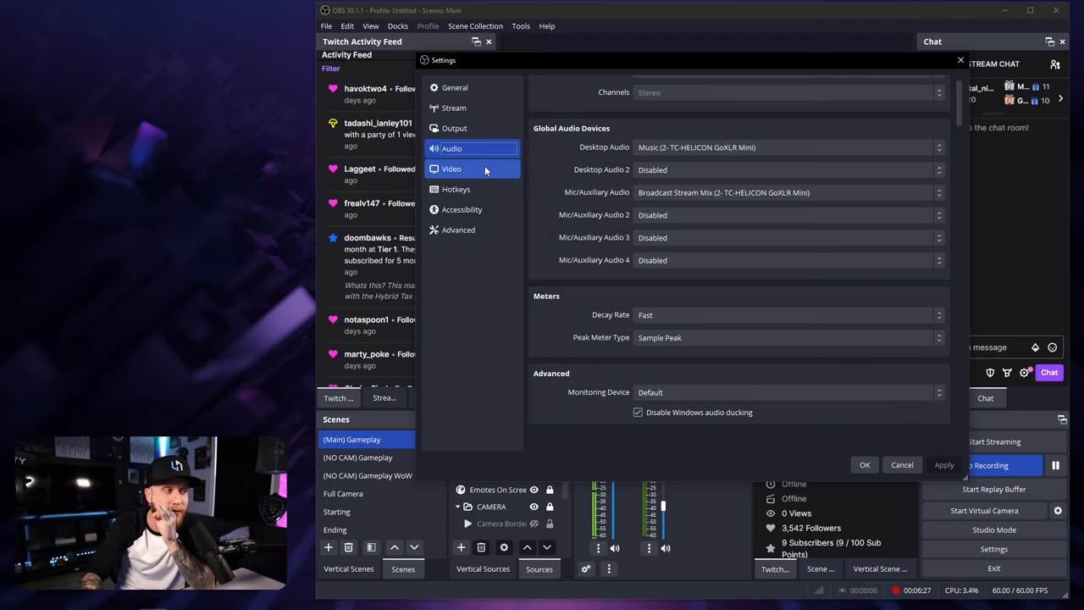
Step: Confirm 1920x1080 base and output resolution at 60 FPS, then view Hotkeys
{"action": "left_click", "coordinate": [452, 169]}
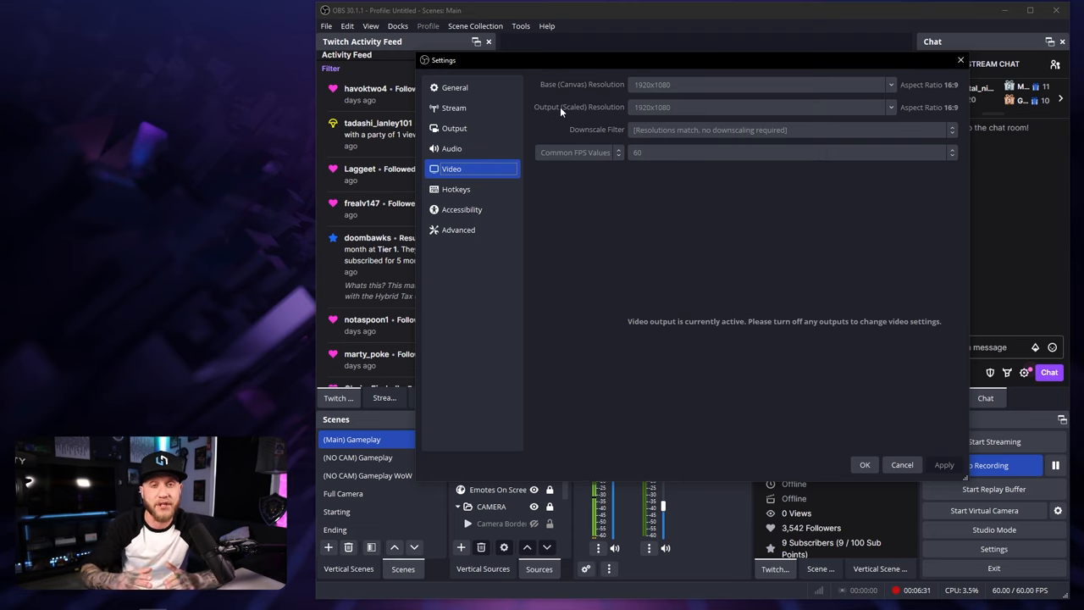
{"action": "left_click", "coordinate": [754, 84]}
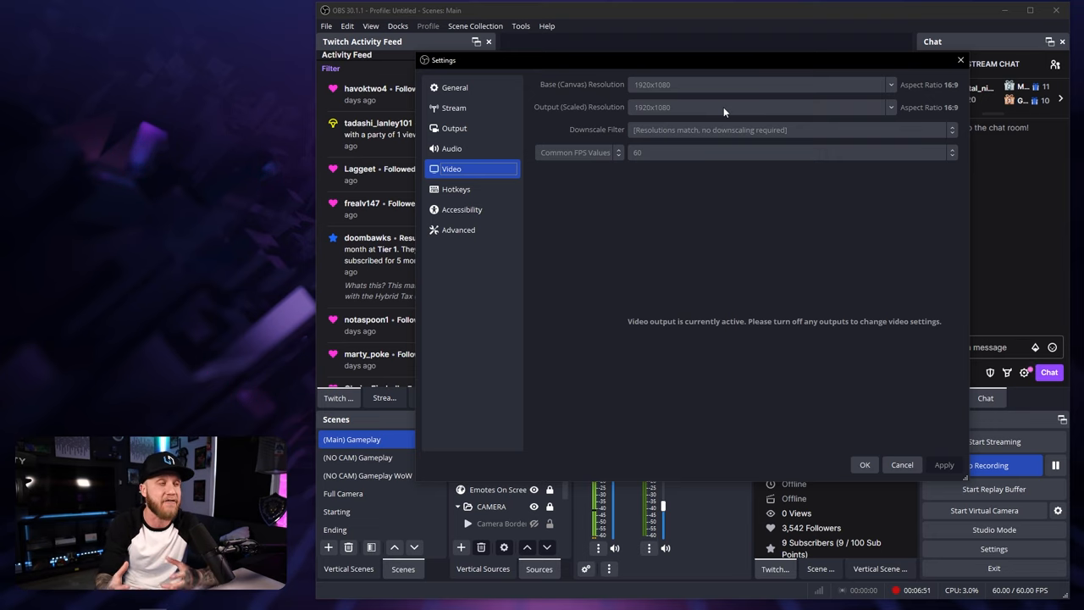
{"action": "mouse_move", "coordinate": [607, 85]}
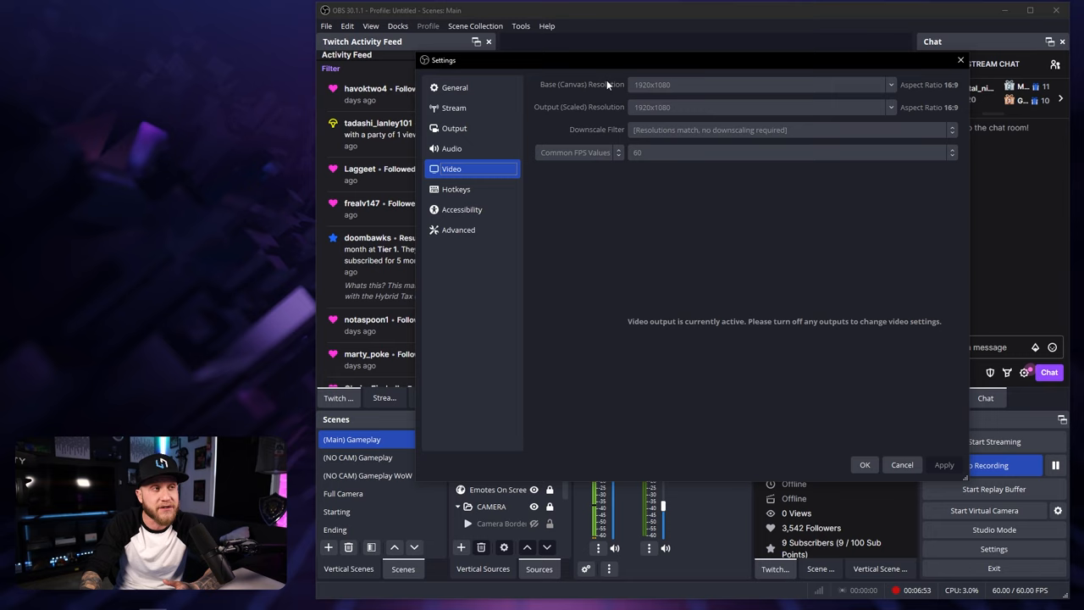
{"action": "mouse_move", "coordinate": [717, 82]}
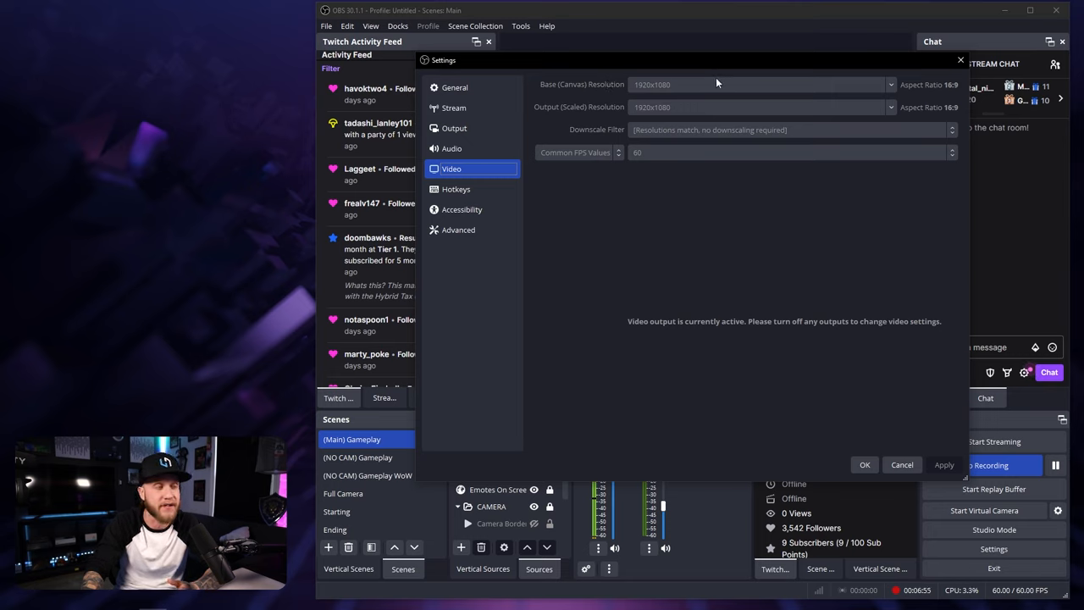
{"action": "mouse_move", "coordinate": [654, 115]}
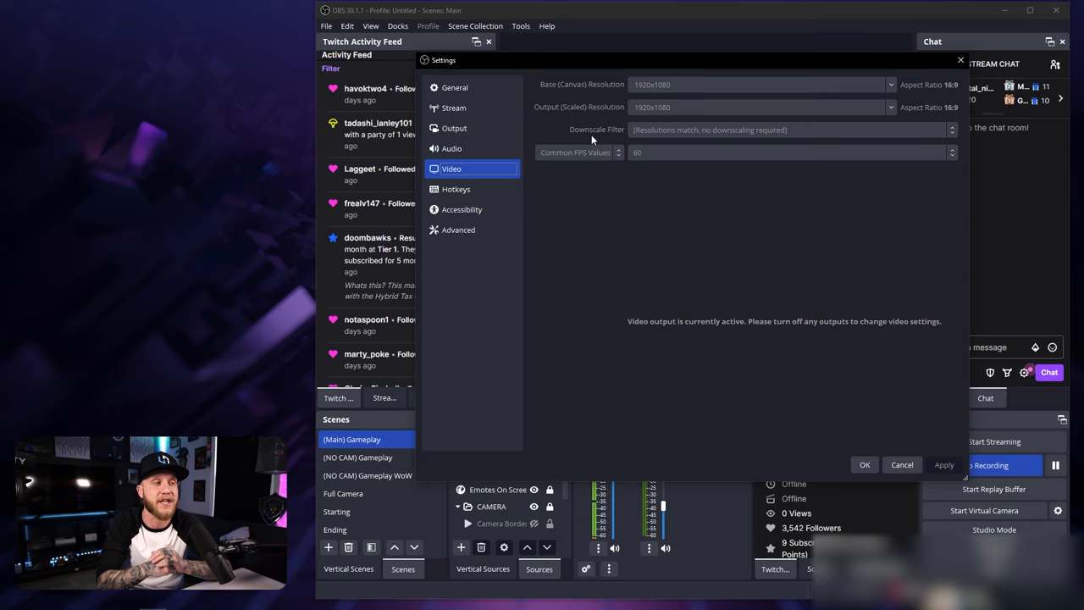
{"action": "mouse_move", "coordinate": [638, 173]}
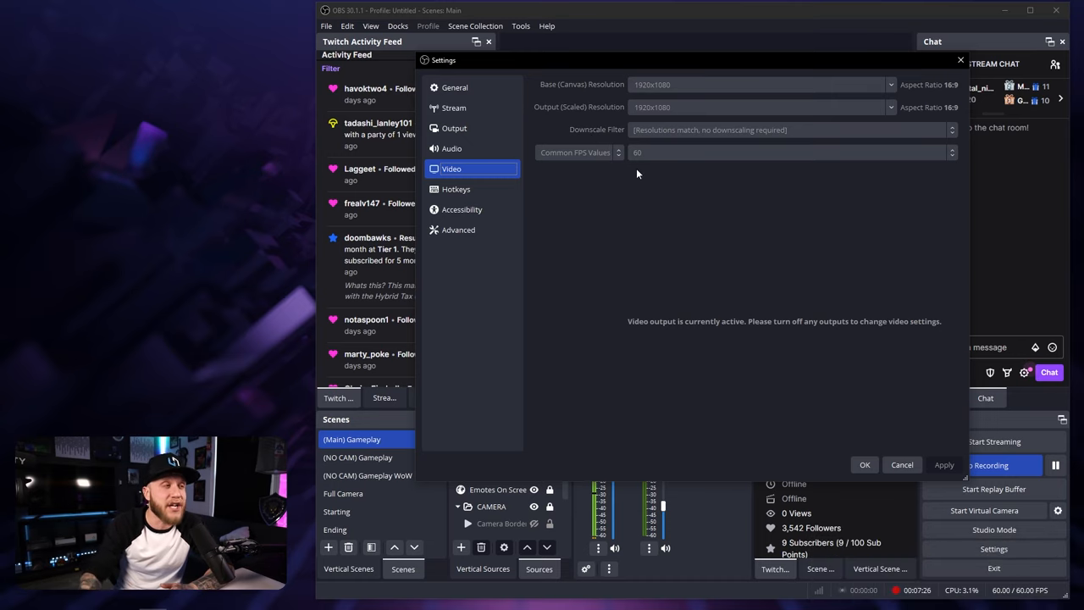
{"action": "mouse_move", "coordinate": [606, 157]}
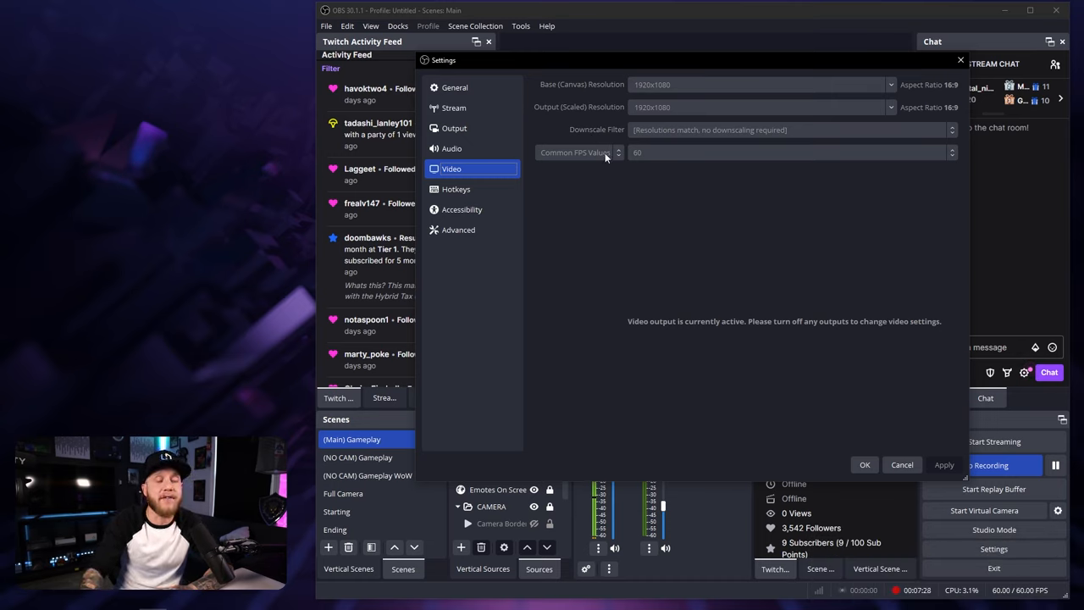
{"action": "left_click", "coordinate": [787, 153]}
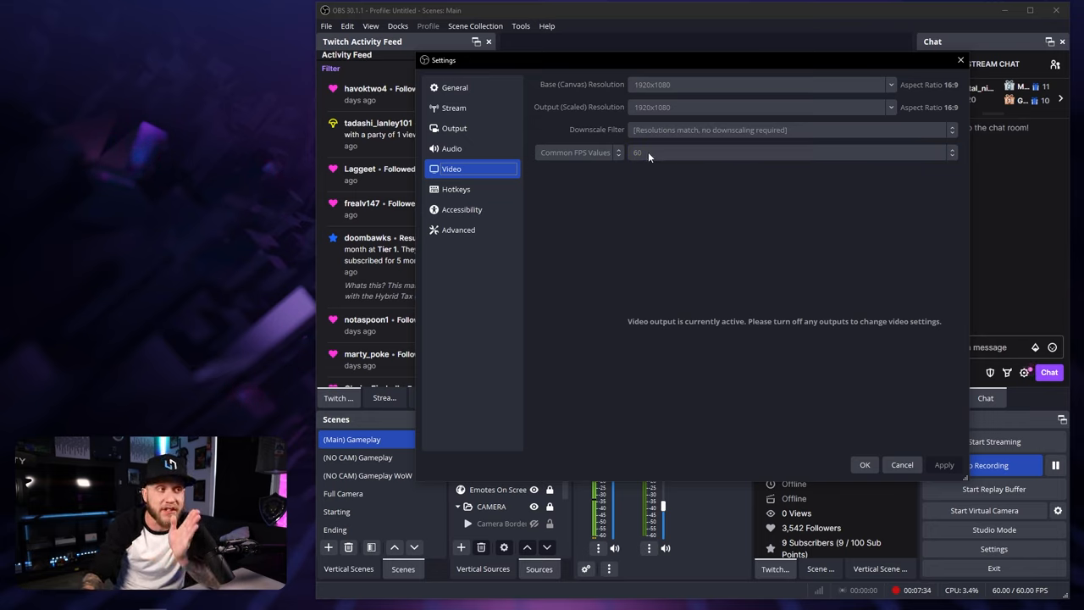
{"action": "left_click", "coordinate": [456, 189]}
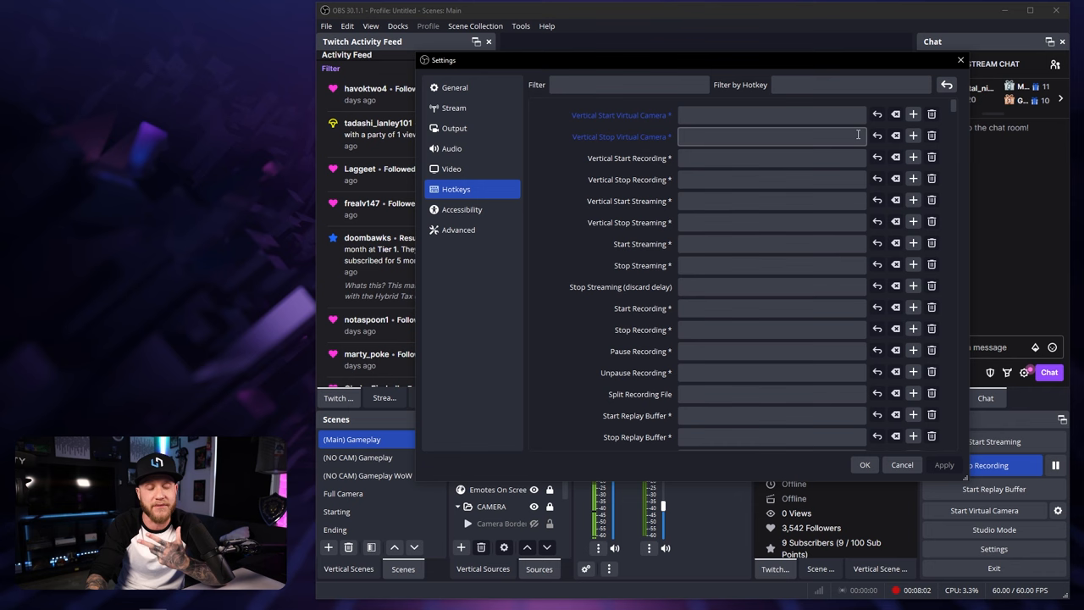
Step: Pass through Accessibility to the Advanced settings page
{"action": "left_click", "coordinate": [462, 209]}
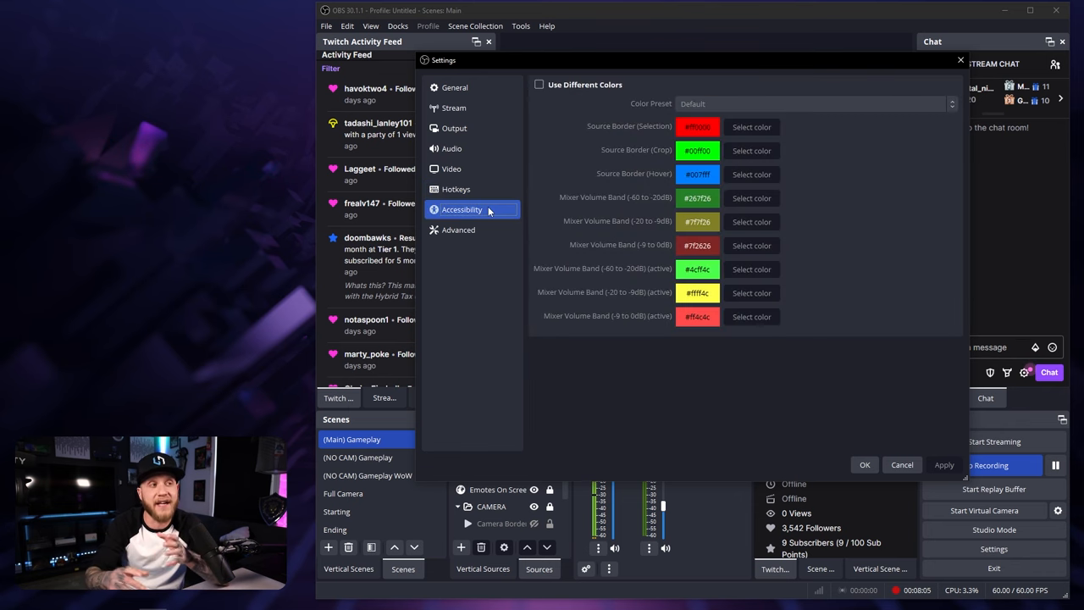
{"action": "left_click", "coordinate": [459, 229]}
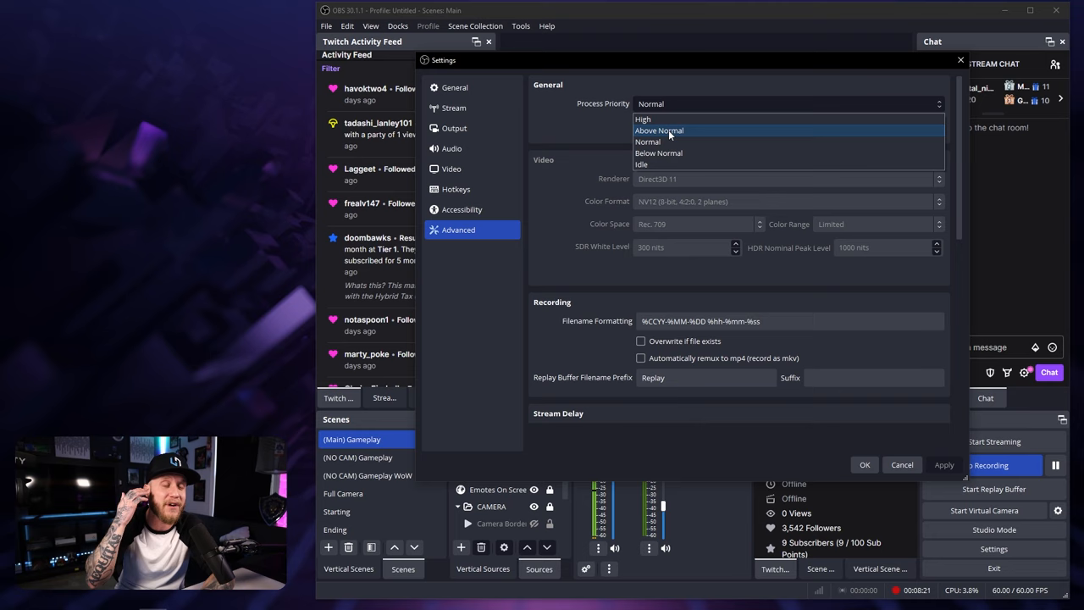
Step: Keep Process Priority set to Normal
{"action": "left_click", "coordinate": [647, 141]}
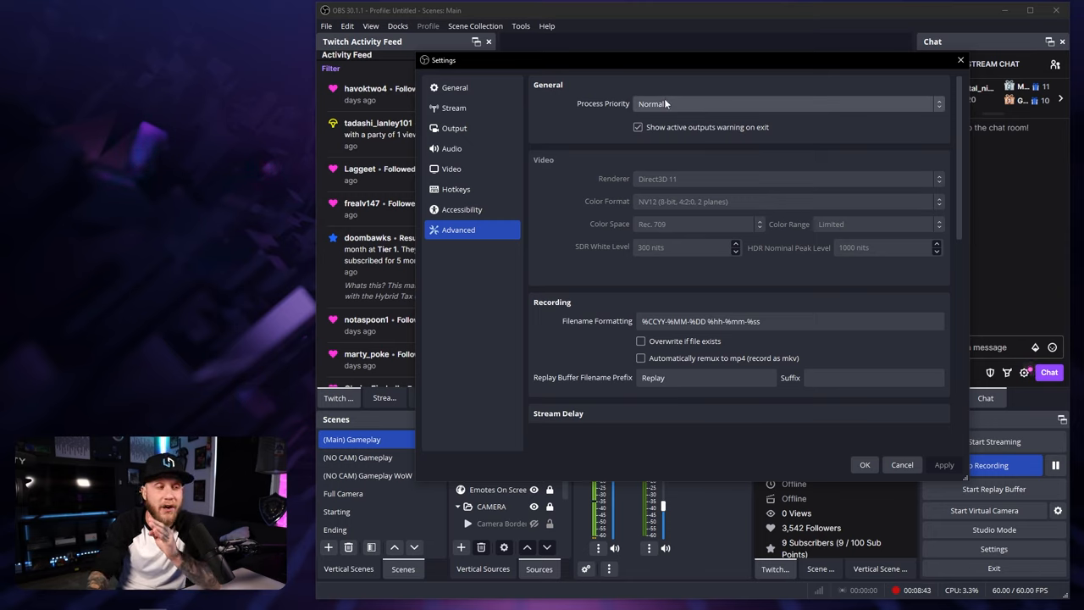
{"action": "scroll", "scroll_direction": "down", "scroll_amount": 3}
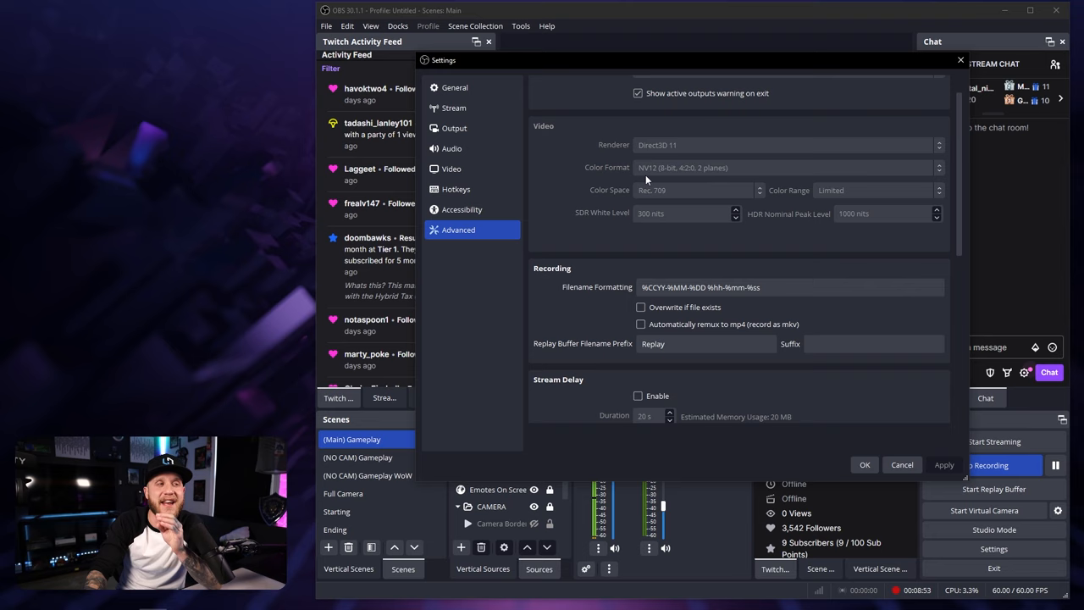
{"action": "mouse_move", "coordinate": [654, 204]}
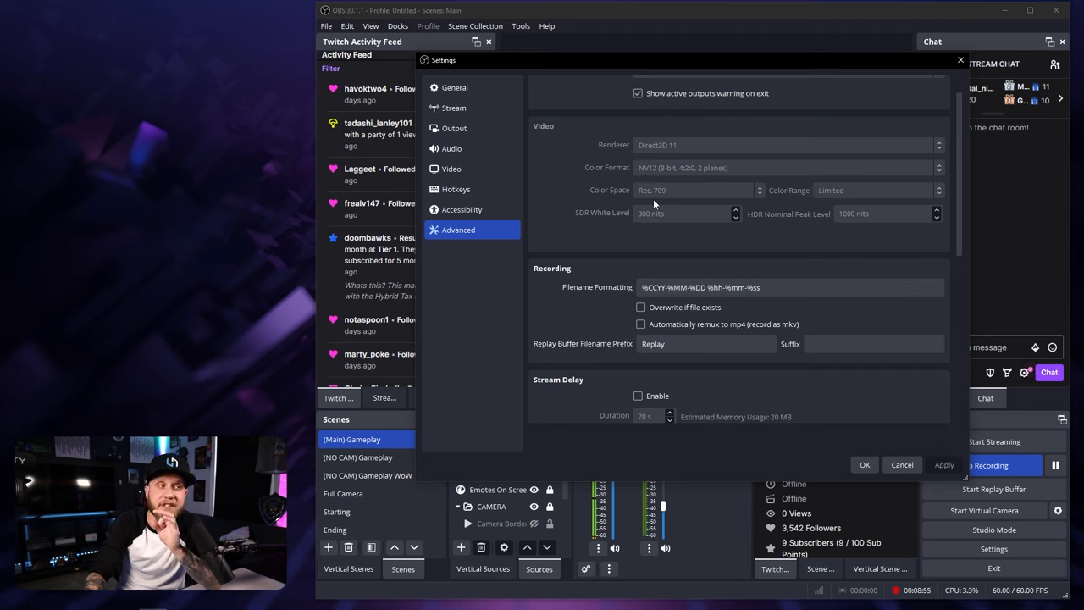
{"action": "mouse_move", "coordinate": [797, 207]}
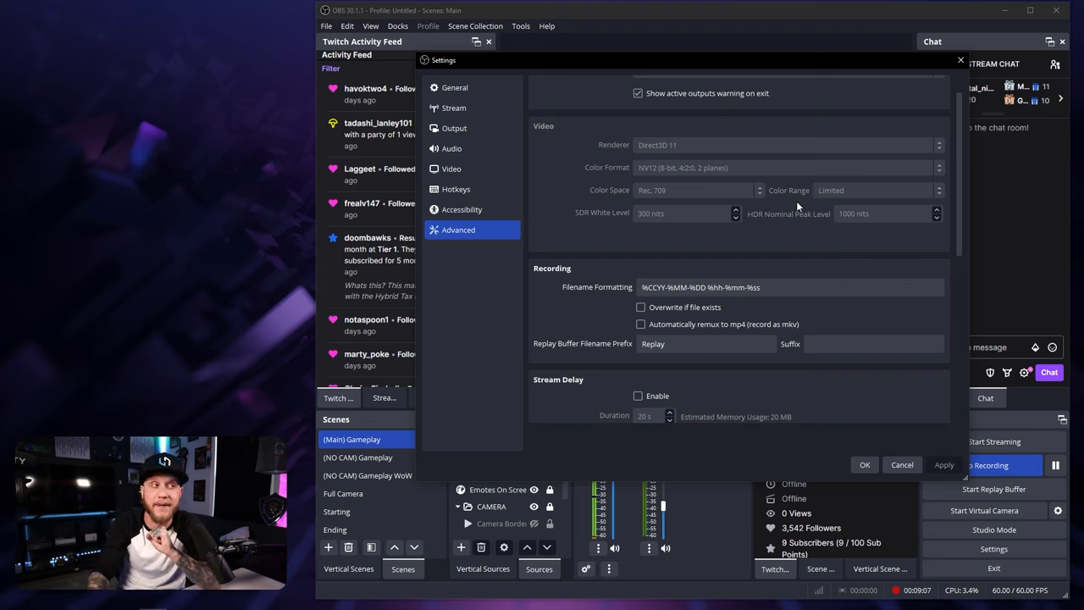
{"action": "mouse_move", "coordinate": [669, 233]}
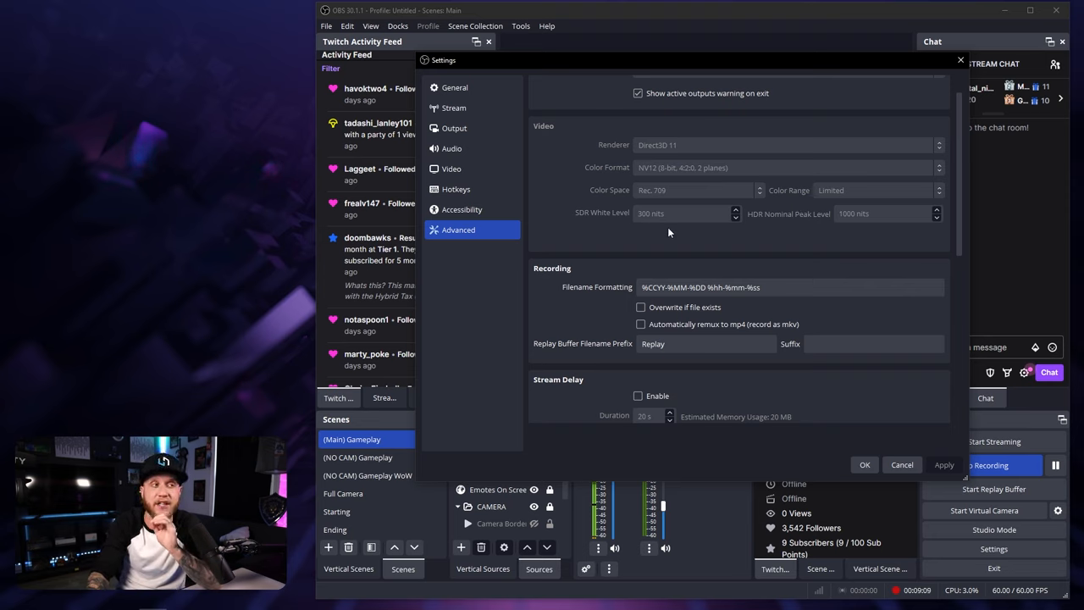
{"action": "mouse_move", "coordinate": [771, 239]}
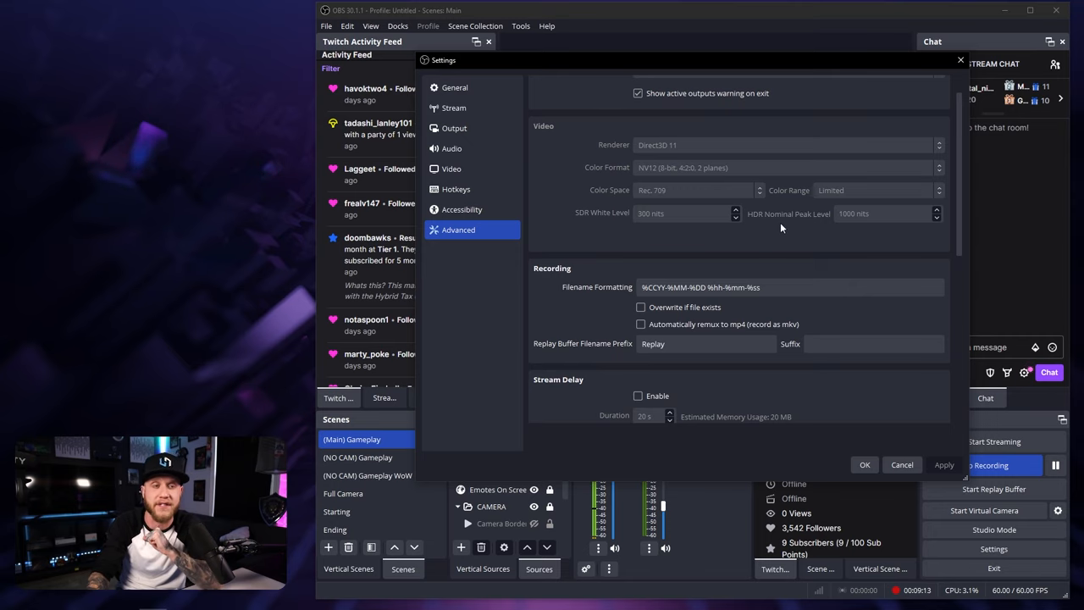
{"action": "scroll", "scroll_direction": "down", "scroll_amount": 3}
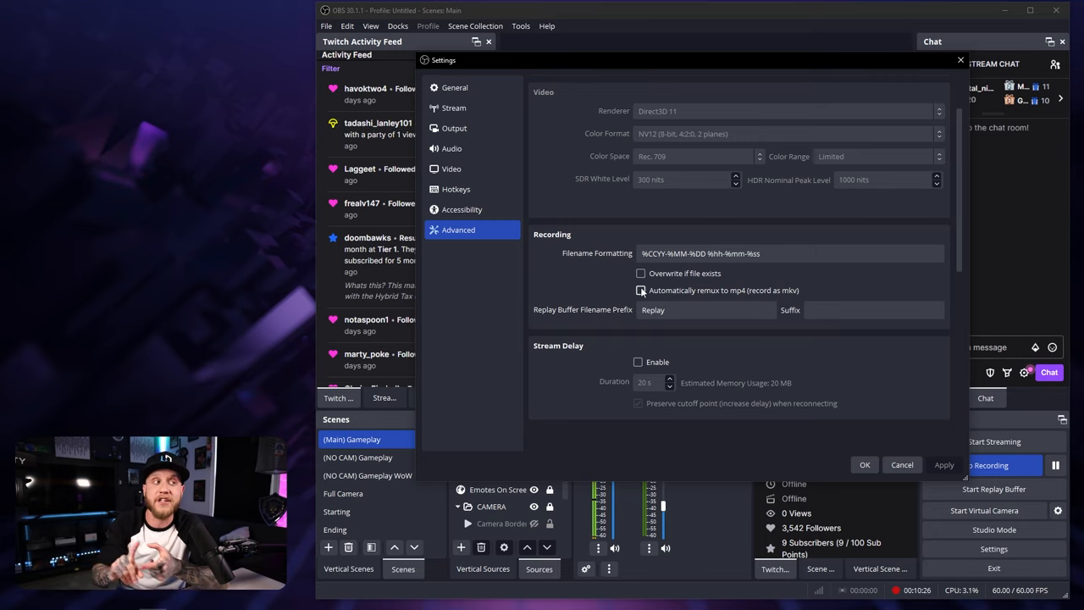
{"action": "scroll", "scroll_direction": "up", "scroll_amount": 3}
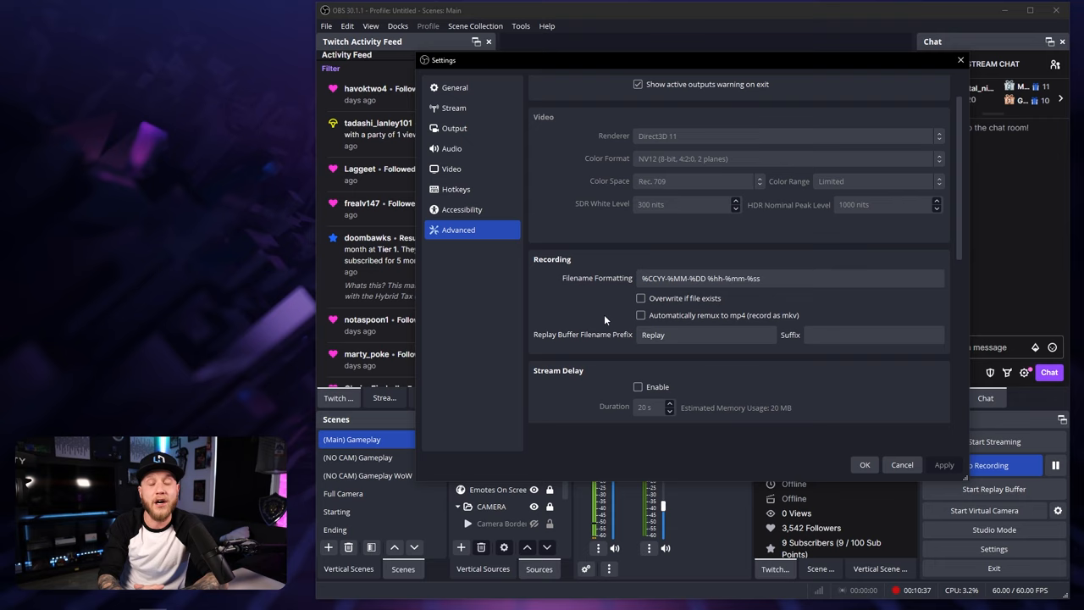